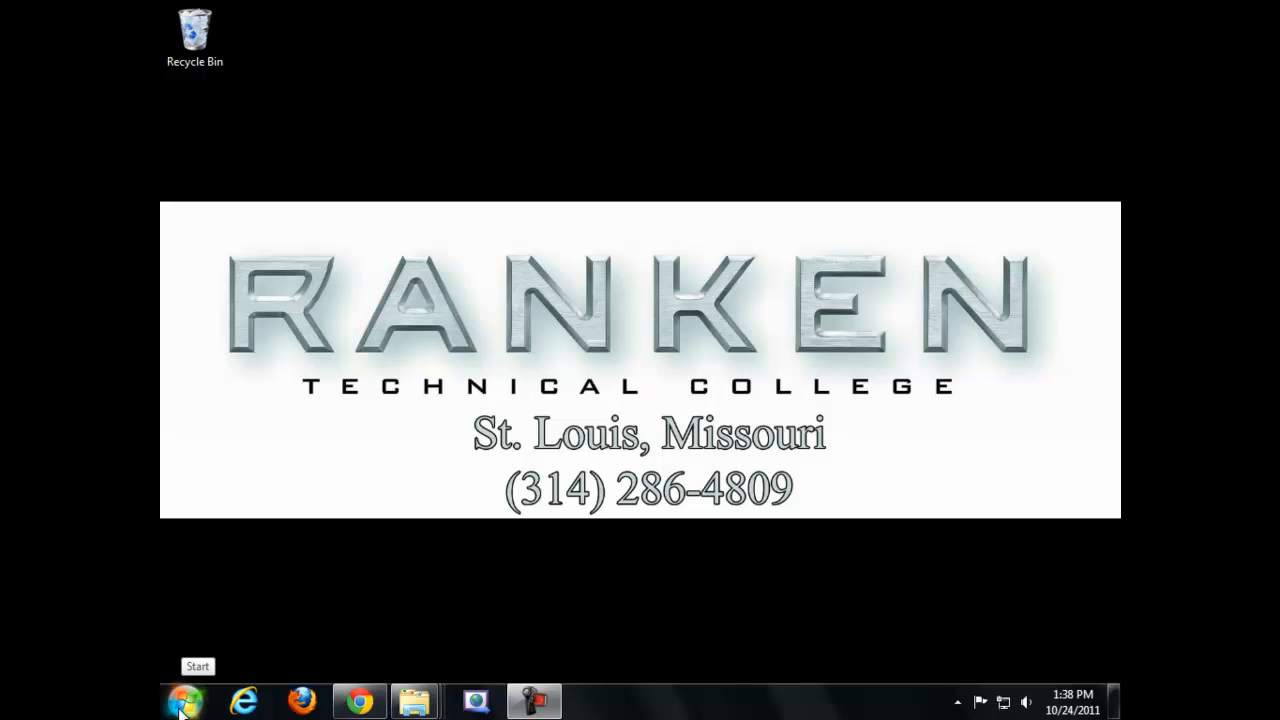
Search the Start menu for 'note' and launch Notepad++ from the results
{"action": "left_click", "coordinate": [184, 700]}
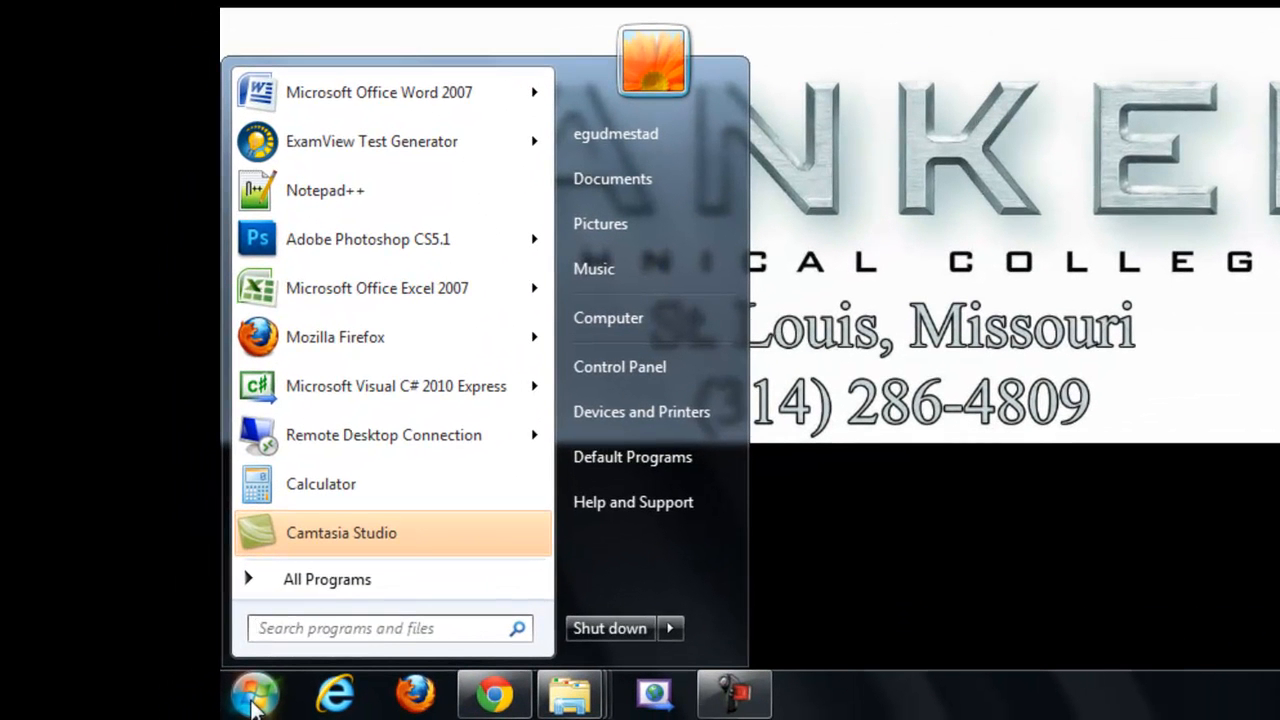
{"action": "type", "text": "note"}
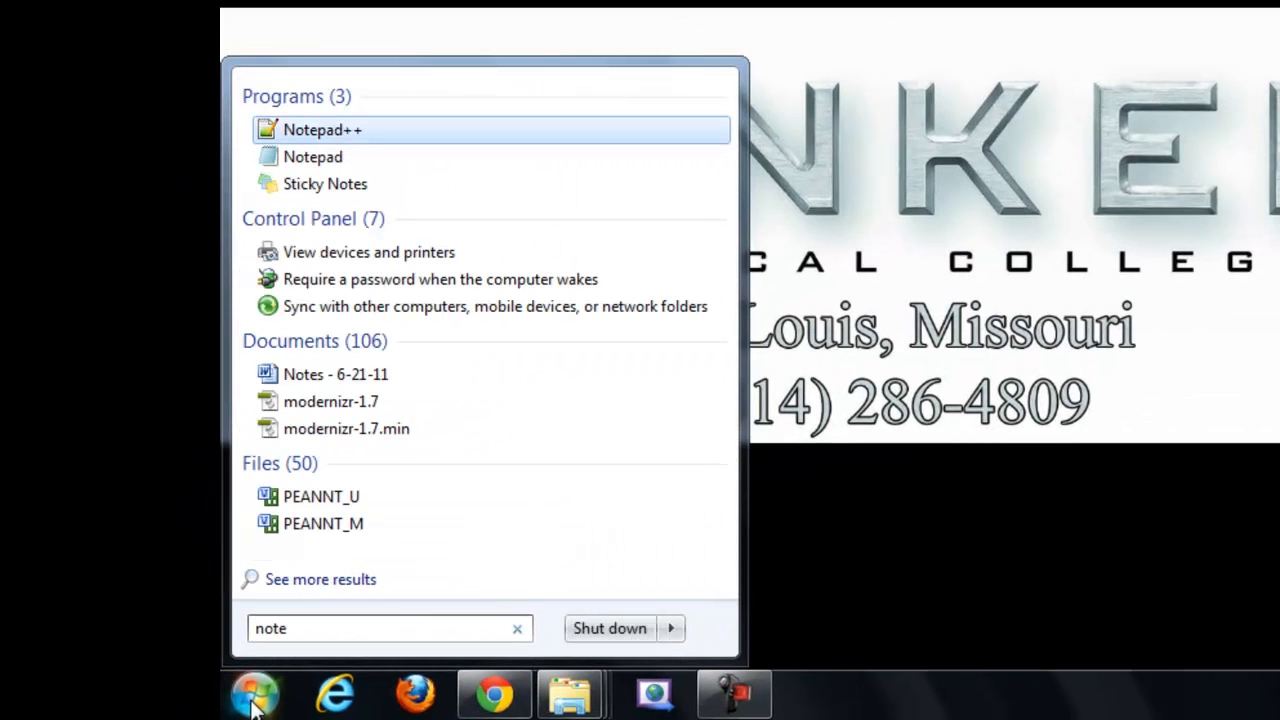
{"action": "left_click", "coordinate": [322, 129]}
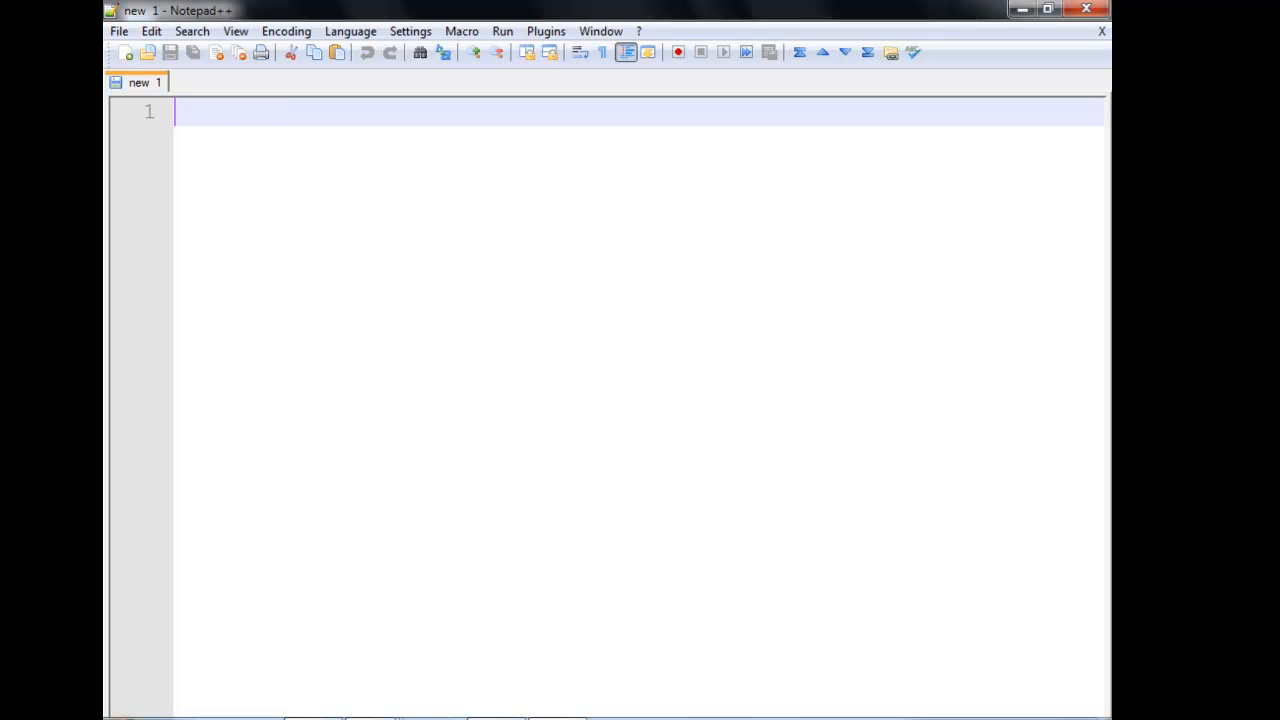
Type 'public class' on line 1 and place the cursor after 'class'
{"action": "type", "text": "public"}
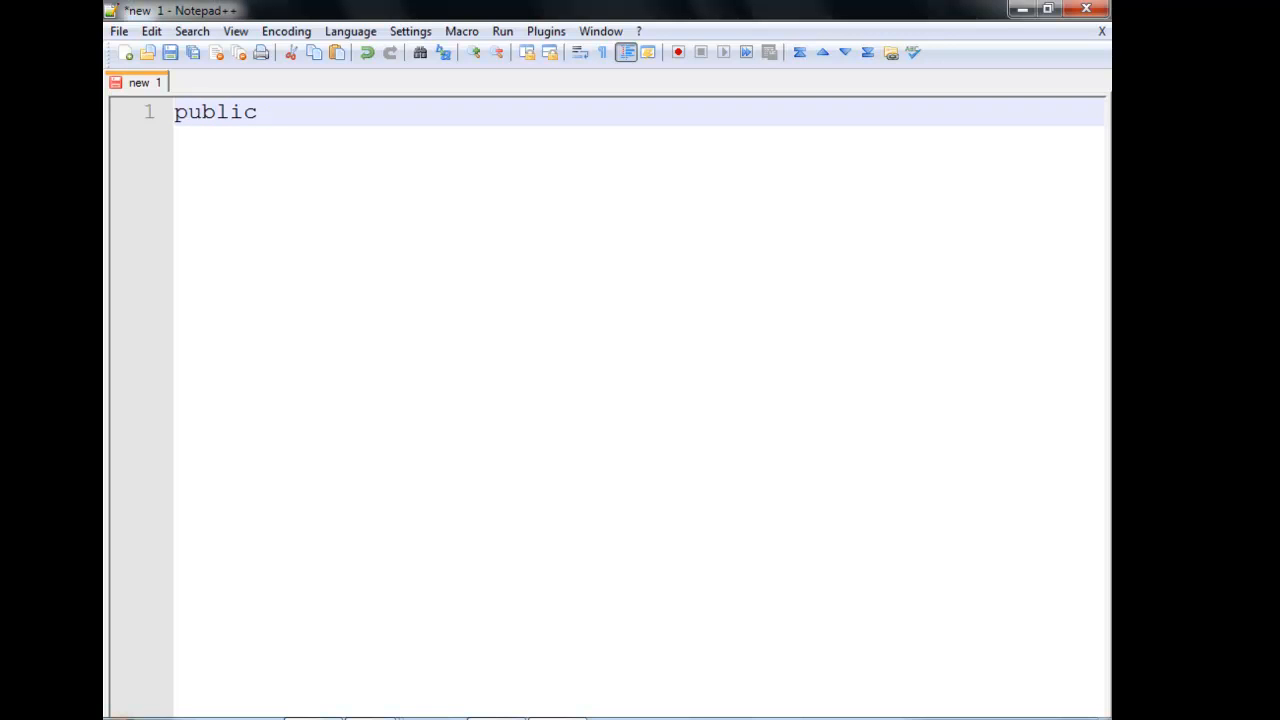
{"action": "type", "text": "clas"}
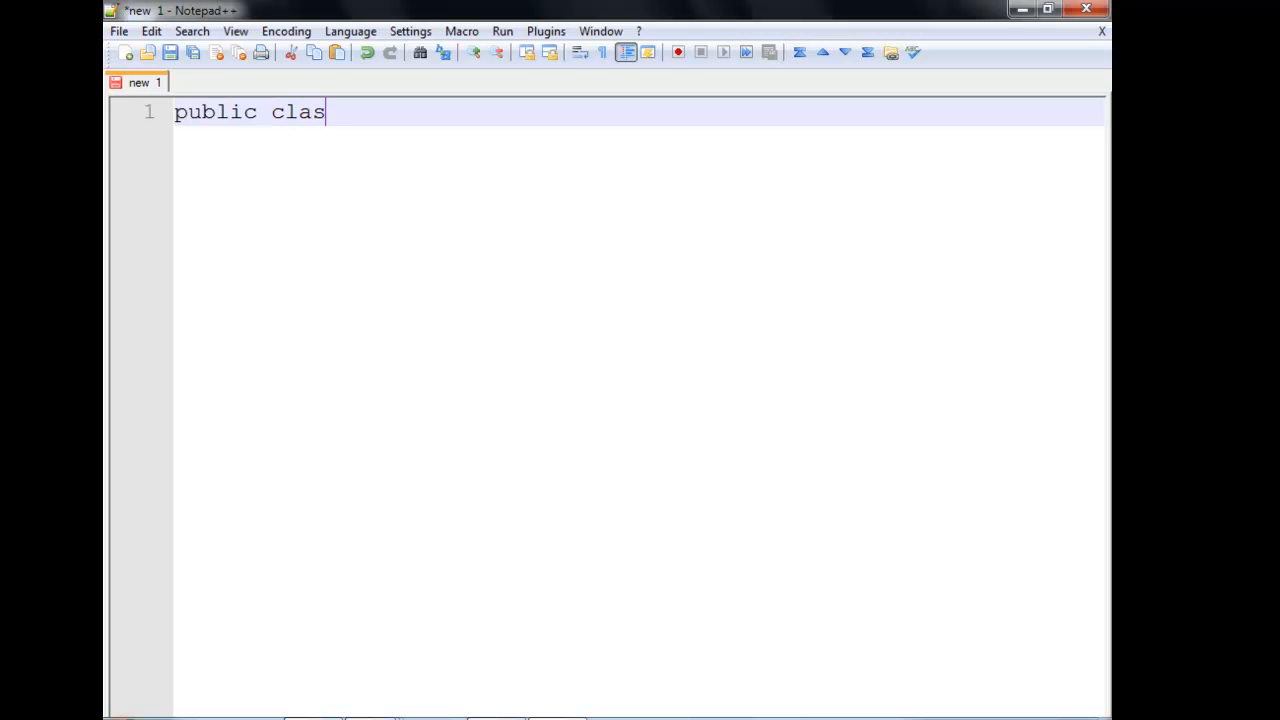
{"action": "type", "text": "s"}
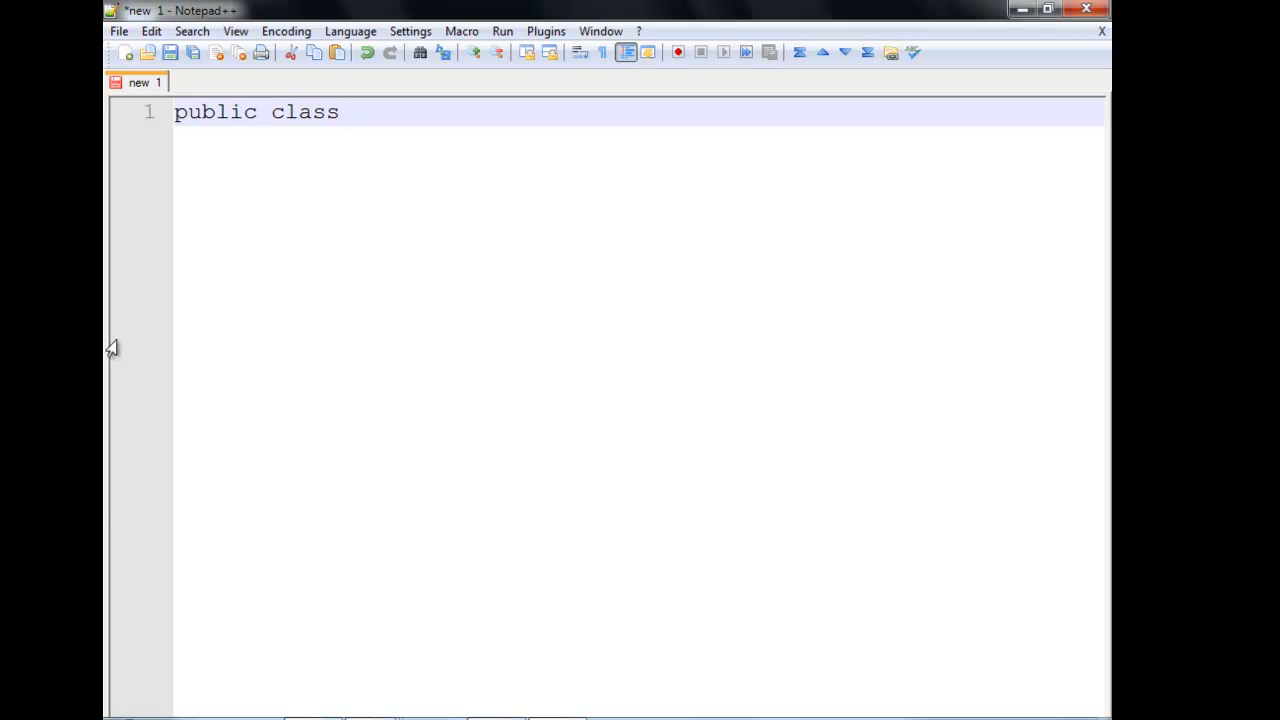
{"action": "double_click", "coordinate": [304, 111]}
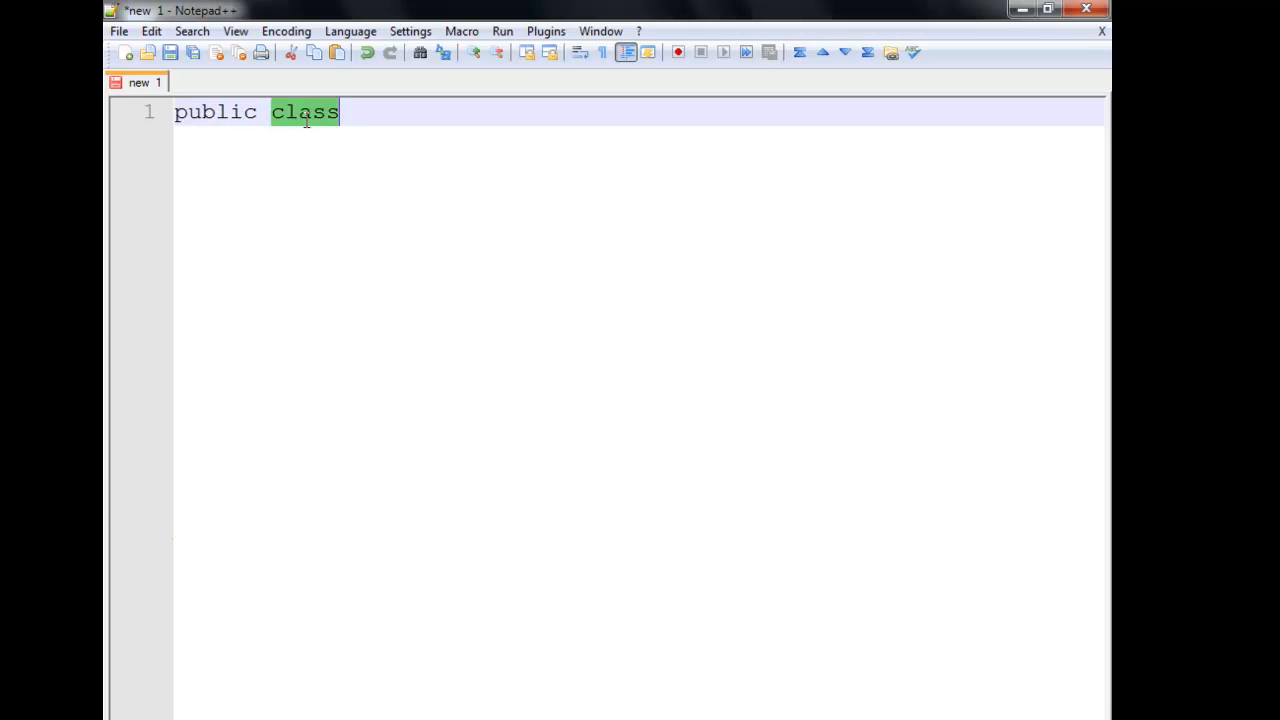
{"action": "left_click", "coordinate": [360, 112]}
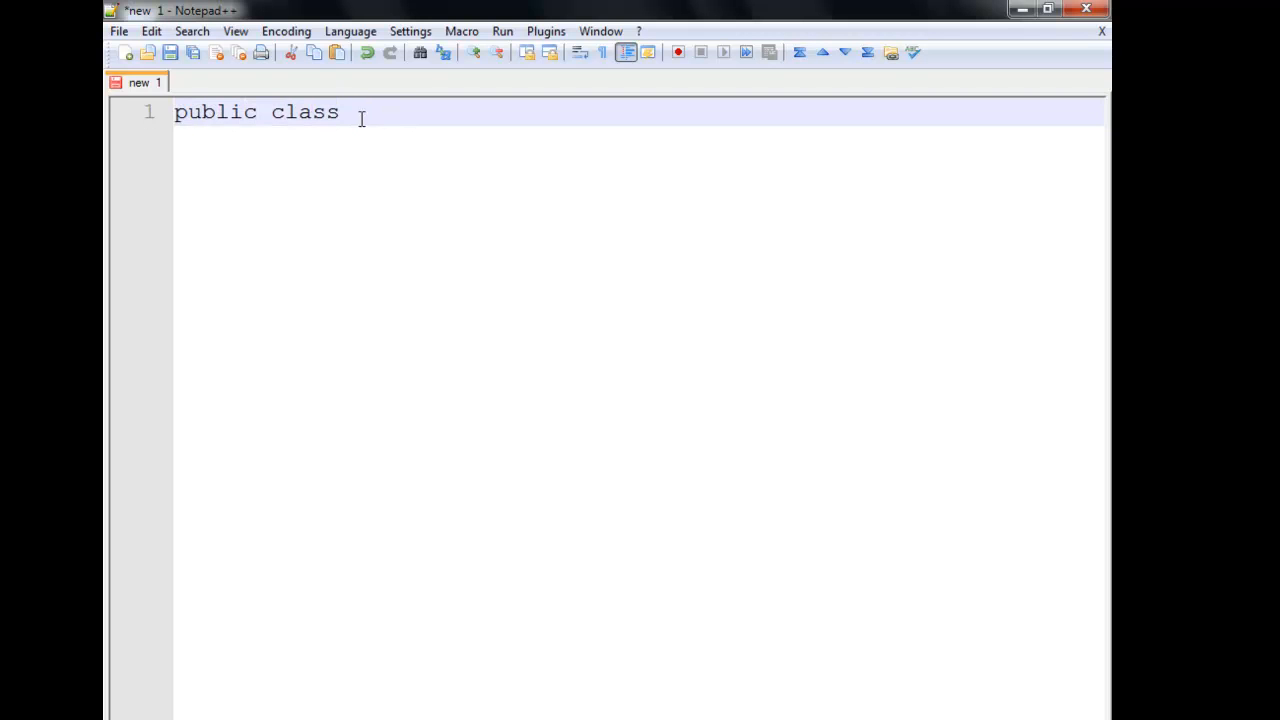
{"action": "mouse_move", "coordinate": [145, 85]}
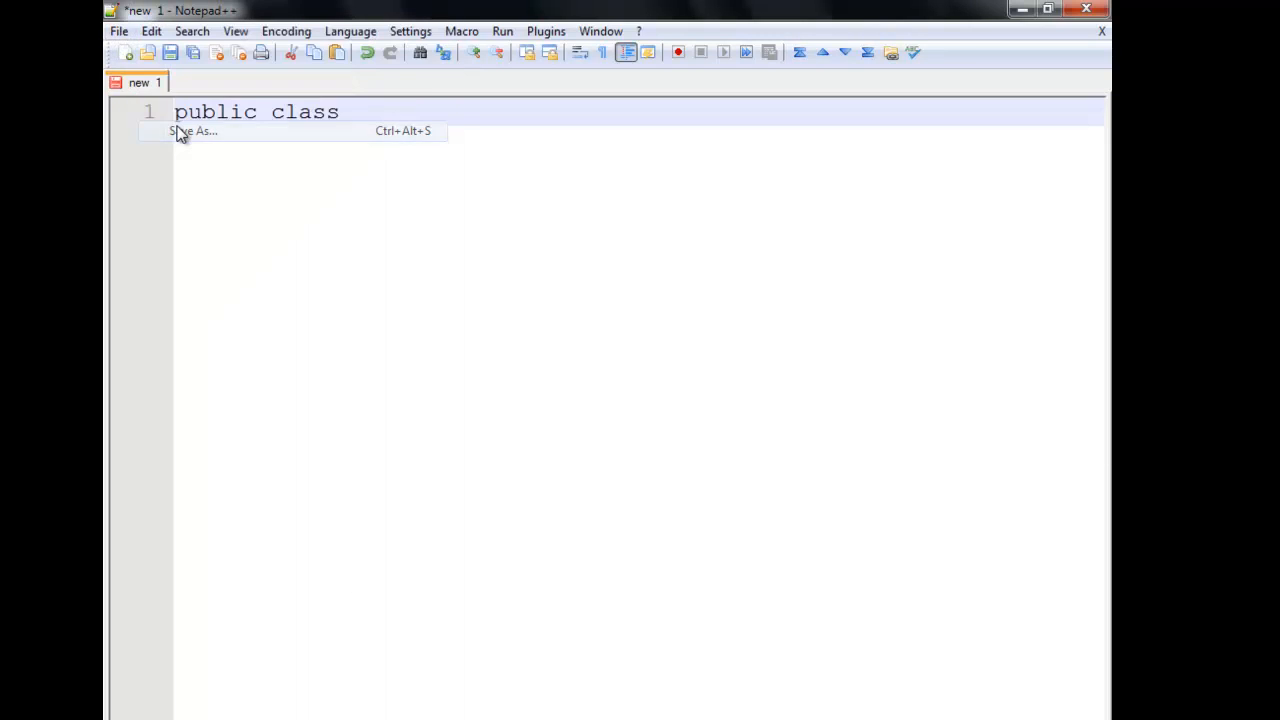
Save the document to the Desktop as "HelloWorld.java"
{"action": "left_click", "coordinate": [194, 130]}
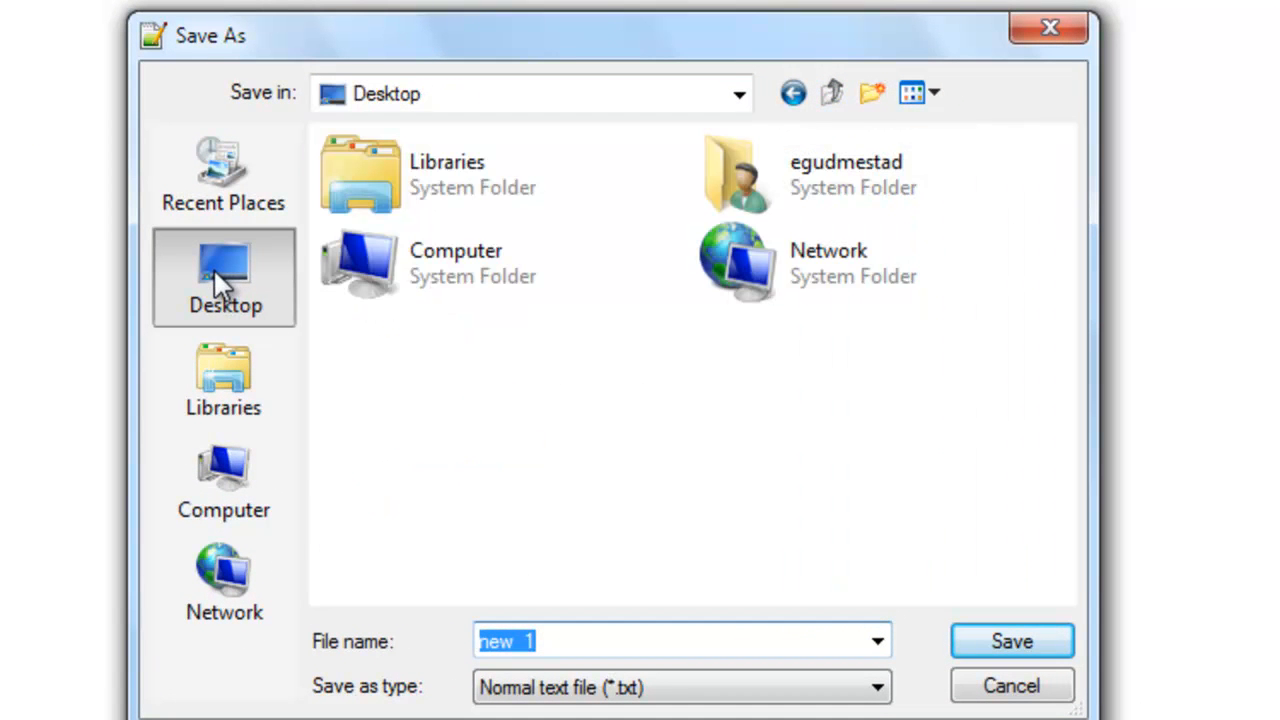
{"action": "mouse_move", "coordinate": [700, 520]}
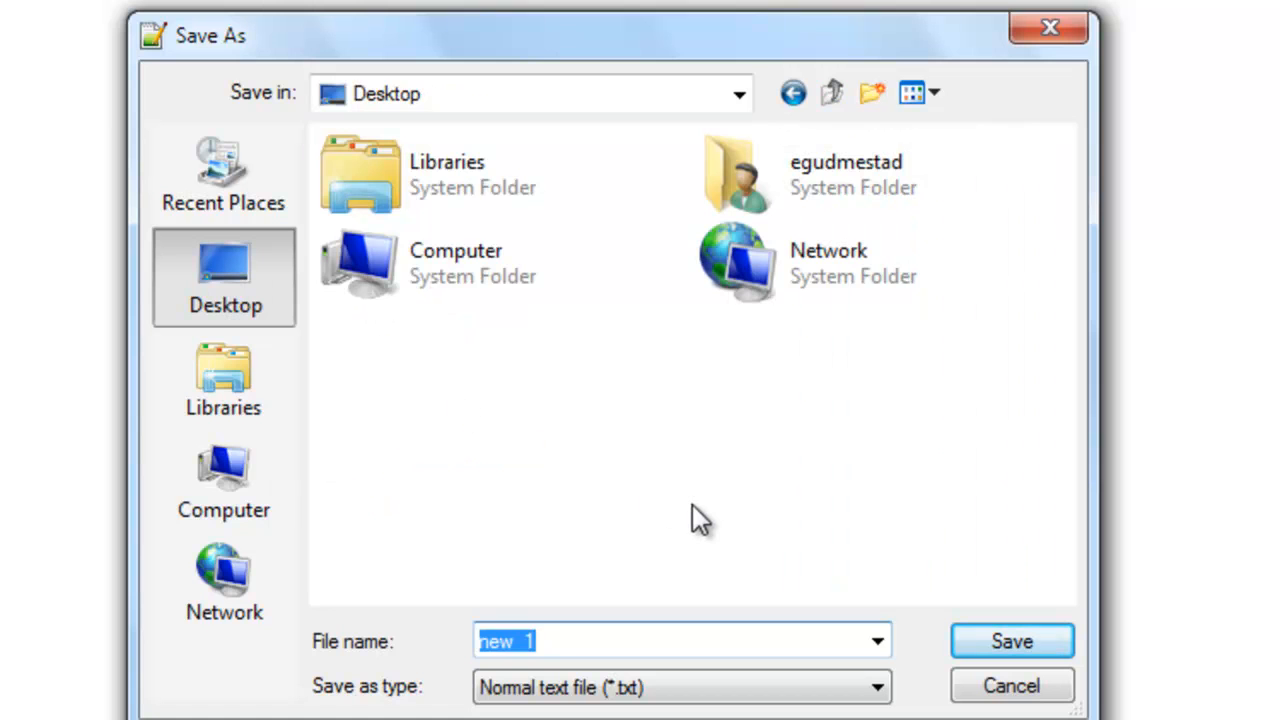
{"action": "type", "text": "\""}
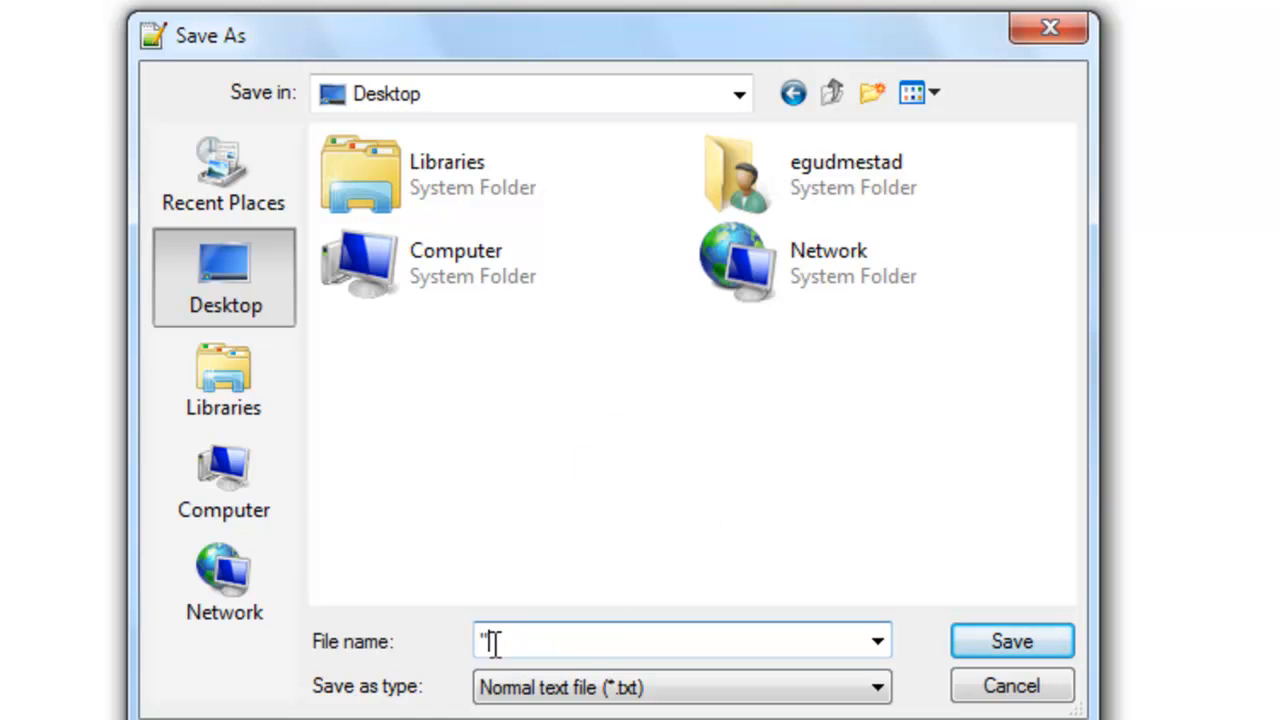
{"action": "type", "text": "H"}
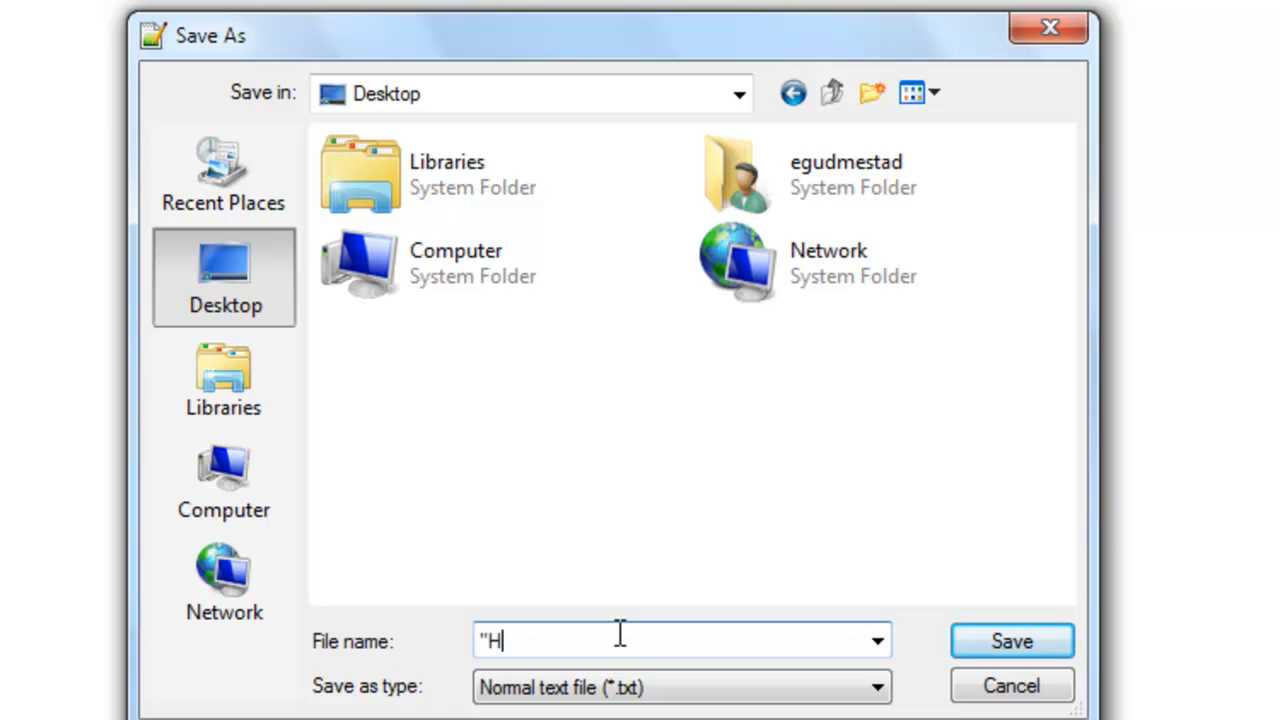
{"action": "type", "text": "elloW"}
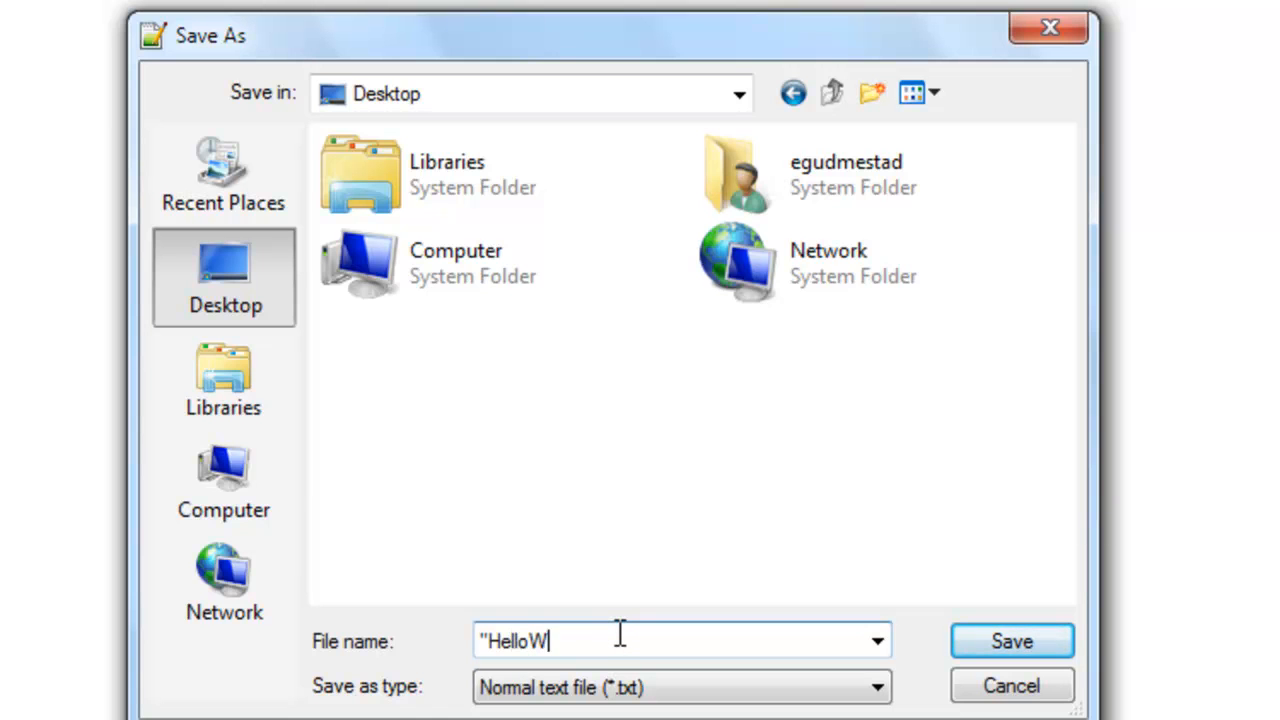
{"action": "type", "text": "orld.java"}
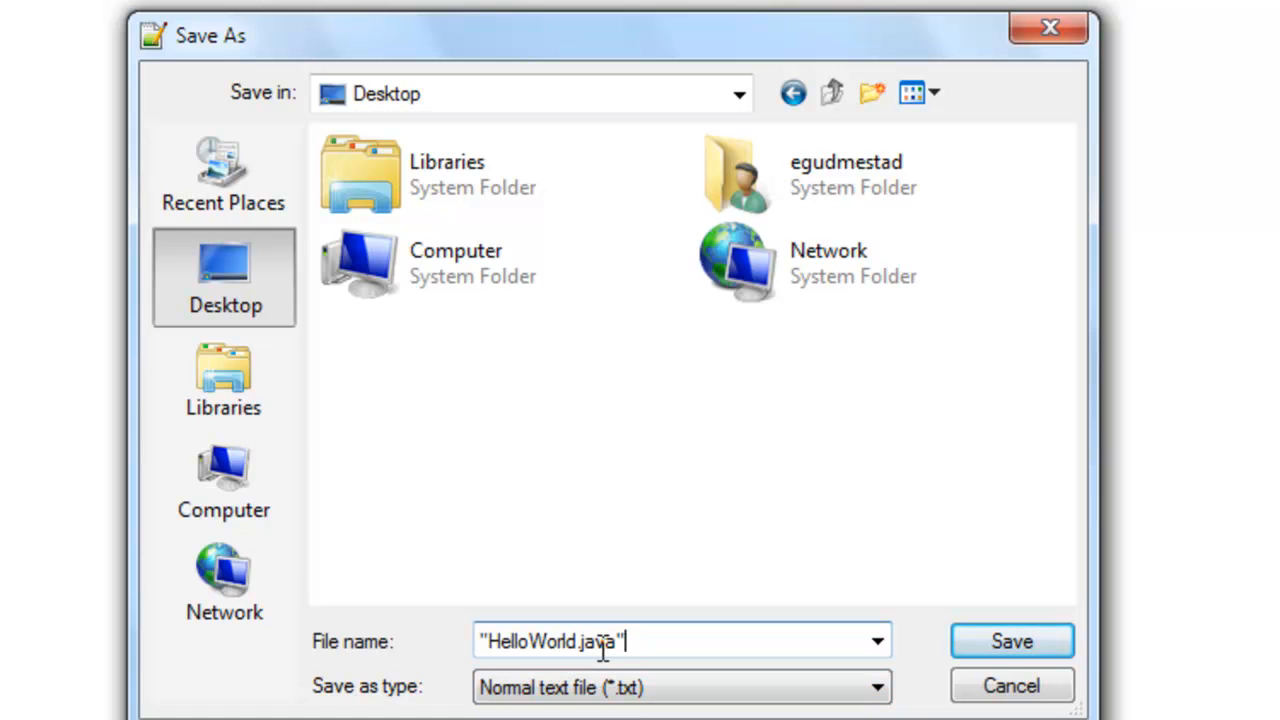
{"action": "mouse_move", "coordinate": [1011, 650]}
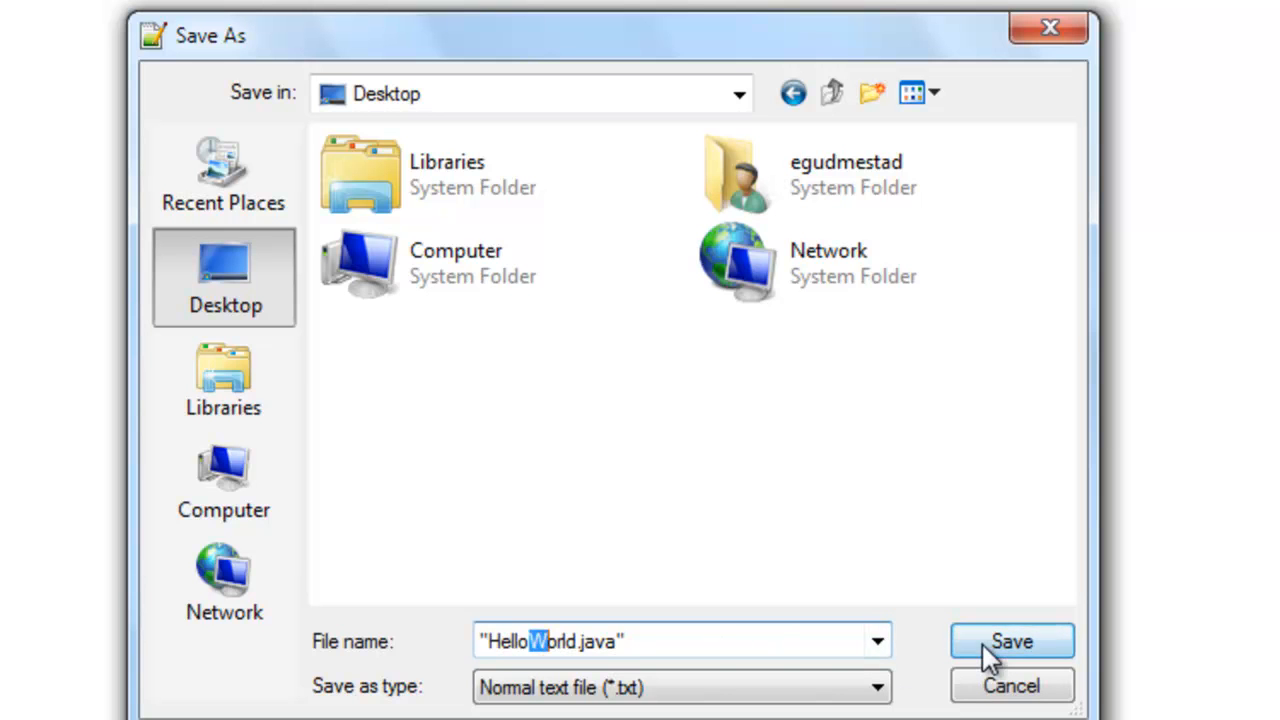
{"action": "left_click", "coordinate": [1011, 641]}
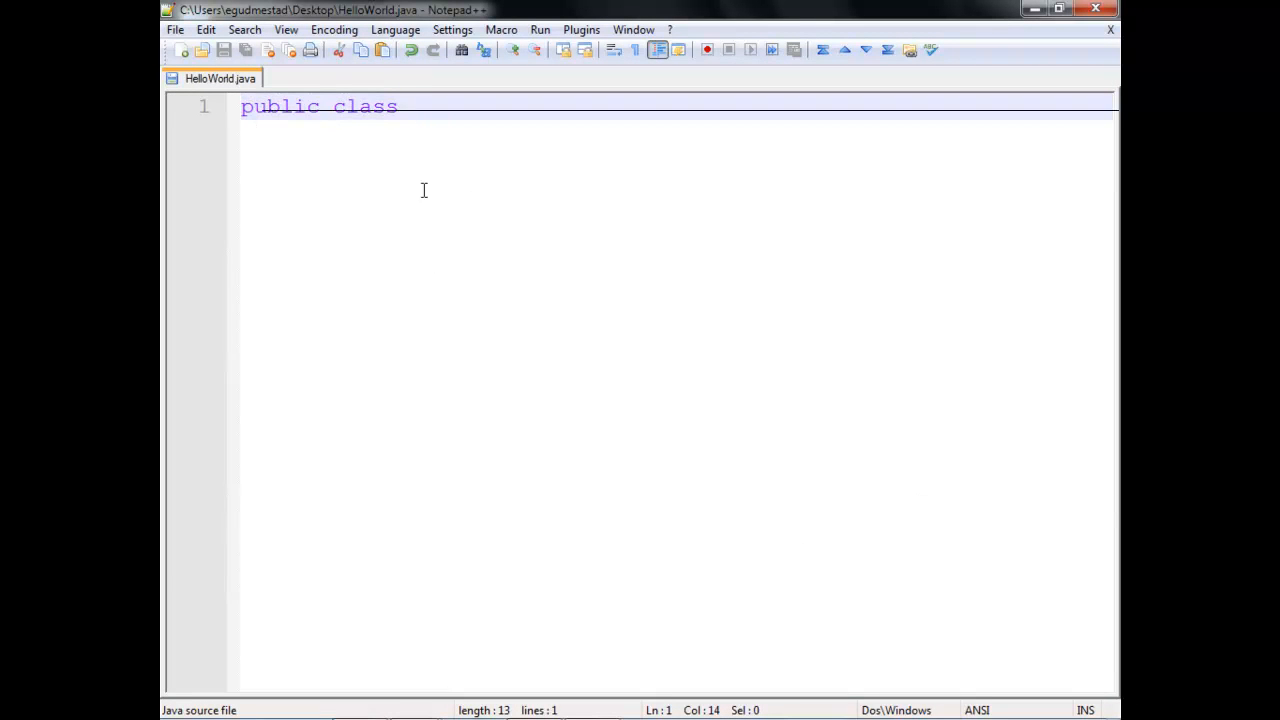
Name the class HelloWorld, add its opening and closing braces, and save
{"action": "double_click", "coordinate": [280, 107]}
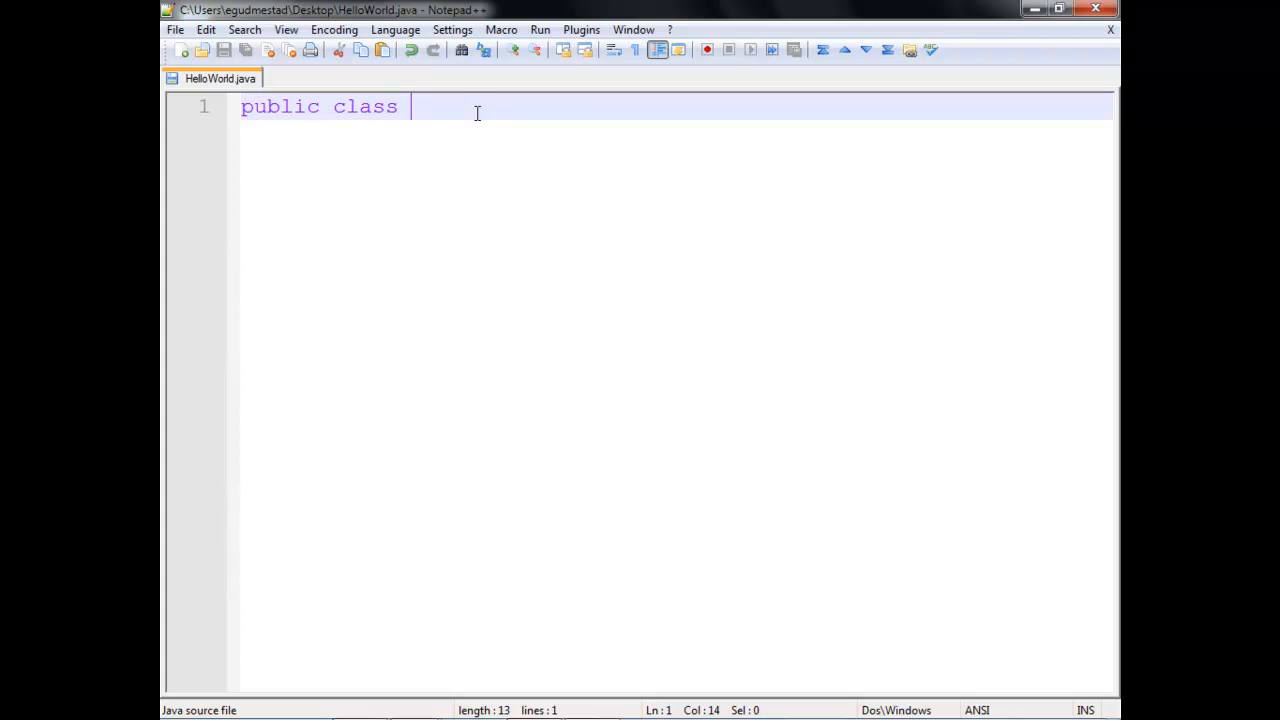
{"action": "type", "text": "HelloW"}
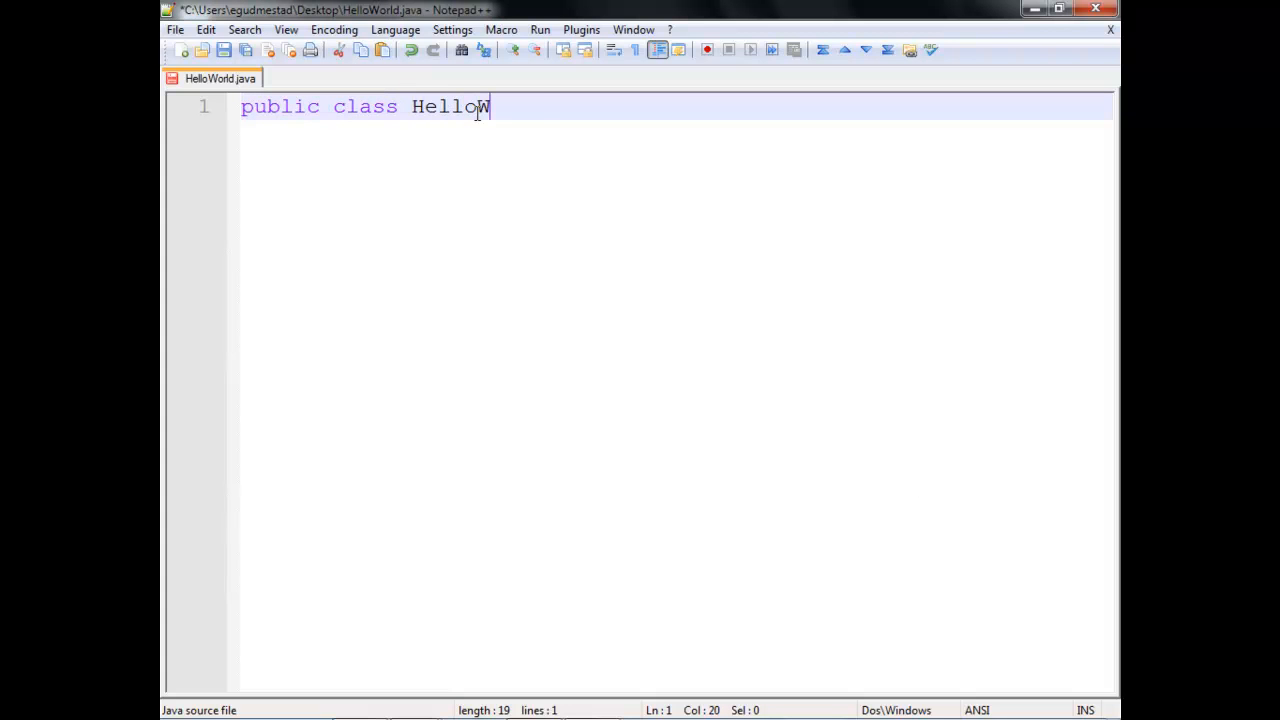
{"action": "type", "text": "orld"}
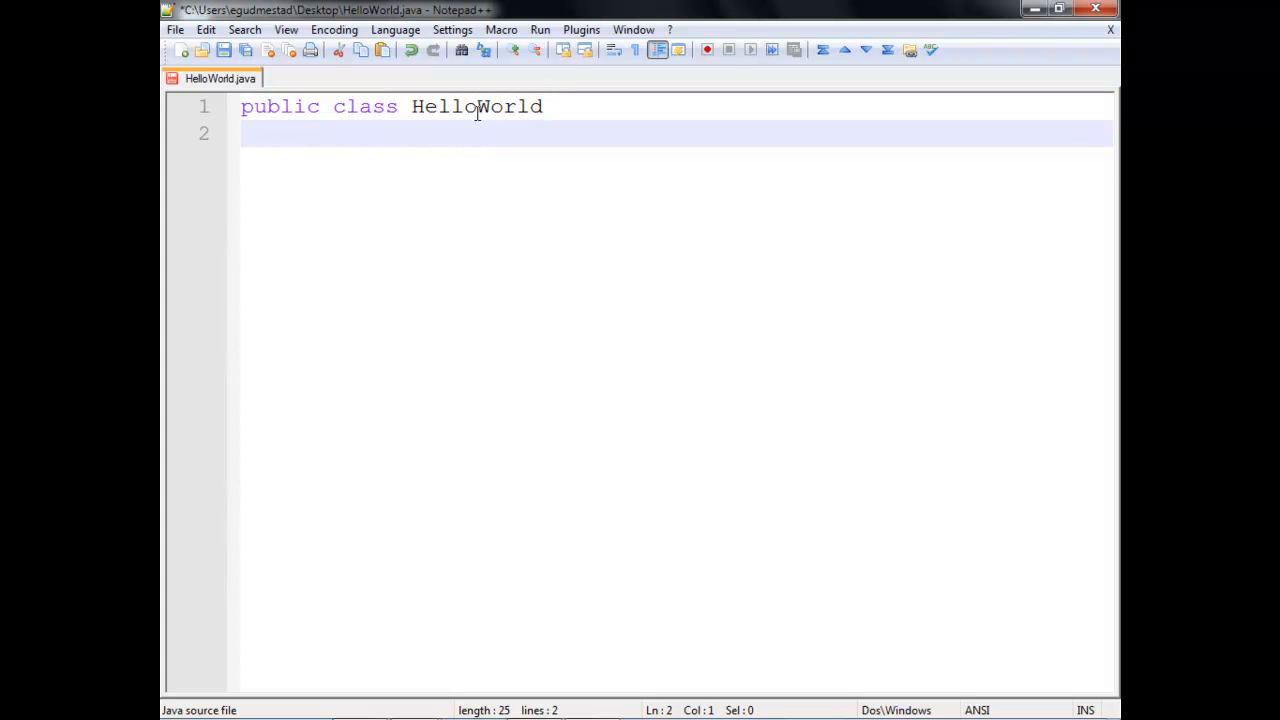
{"action": "type", "text": "{"}
{"action": "type", "text": "}"}
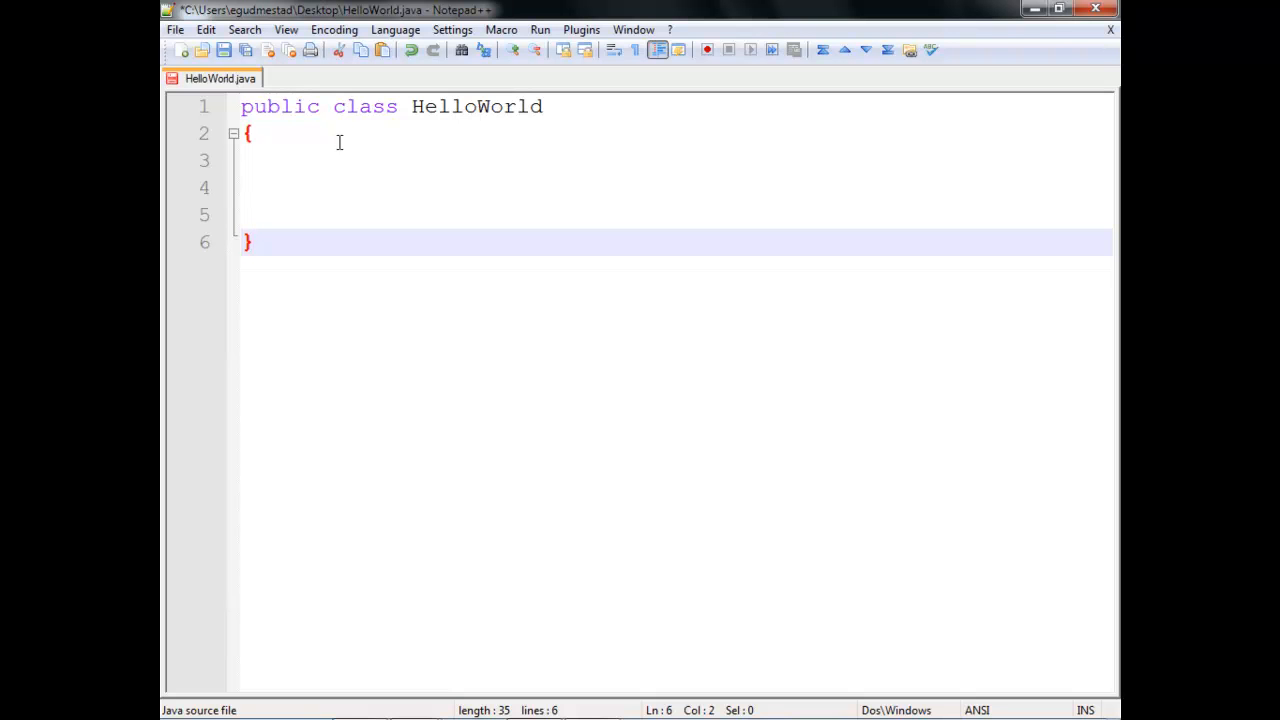
{"action": "mouse_move", "coordinate": [177, 91]}
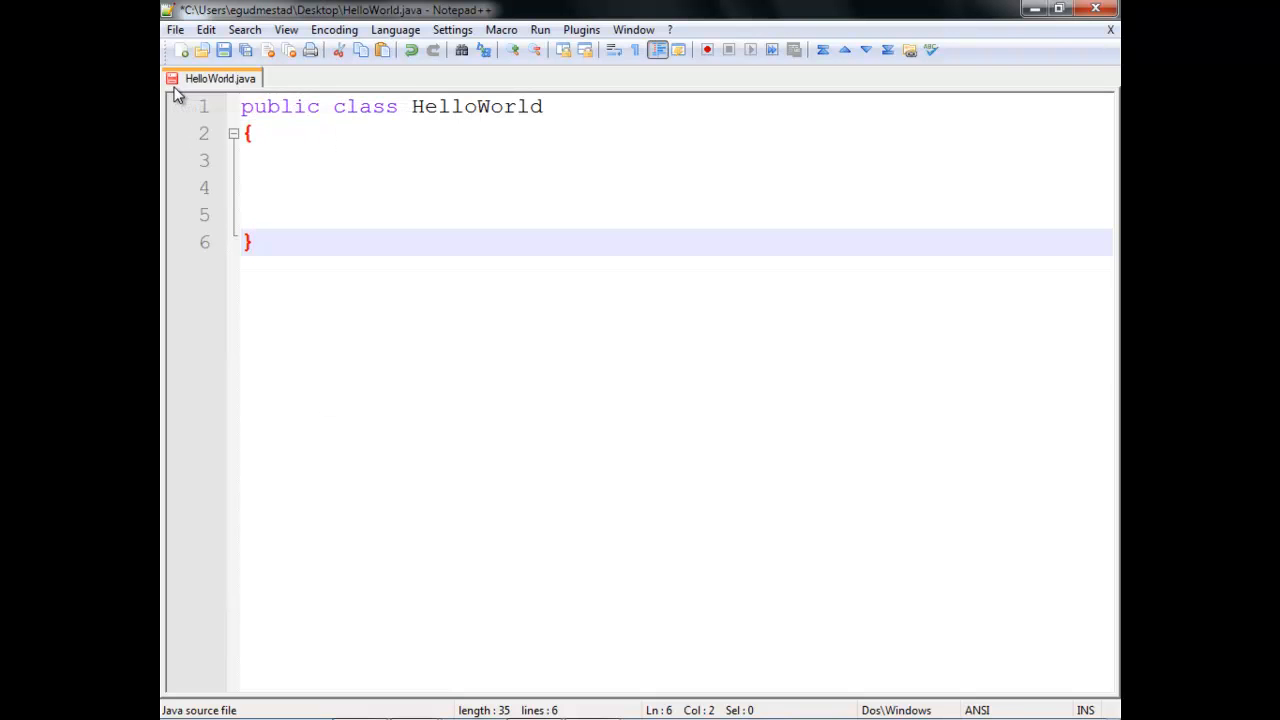
{"action": "mouse_move", "coordinate": [220, 78]}
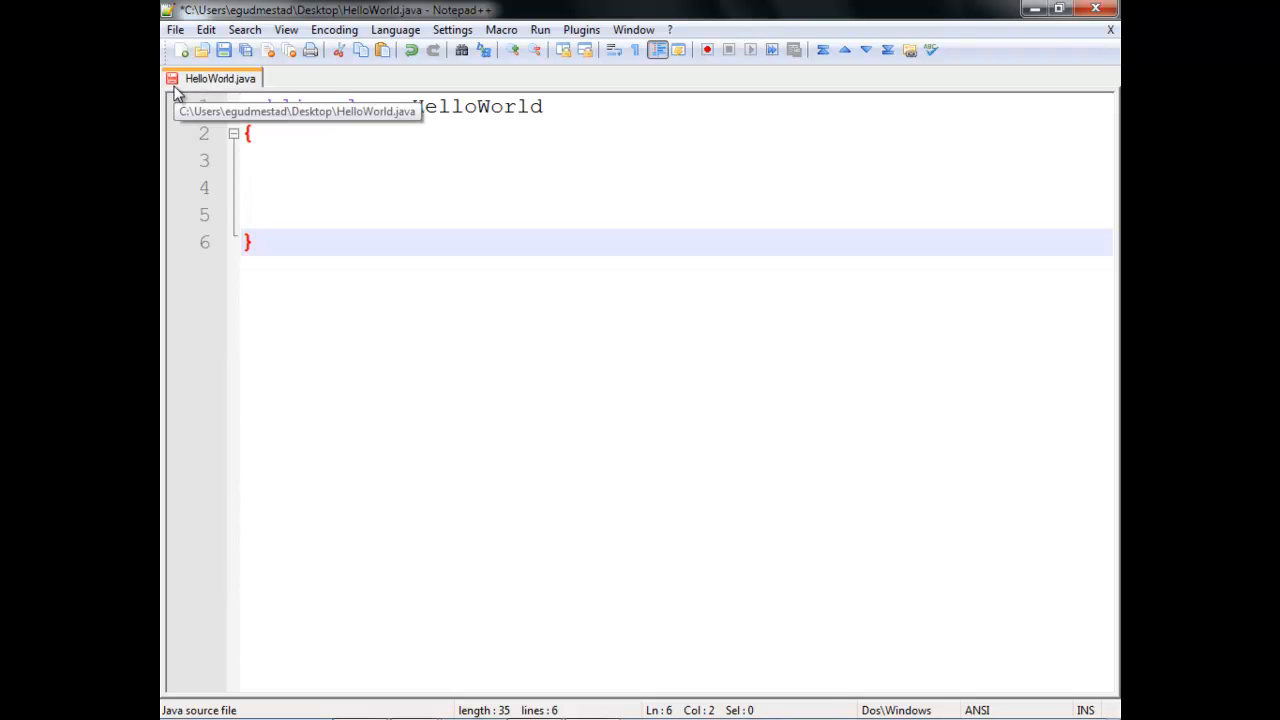
{"action": "left_click", "coordinate": [224, 50]}
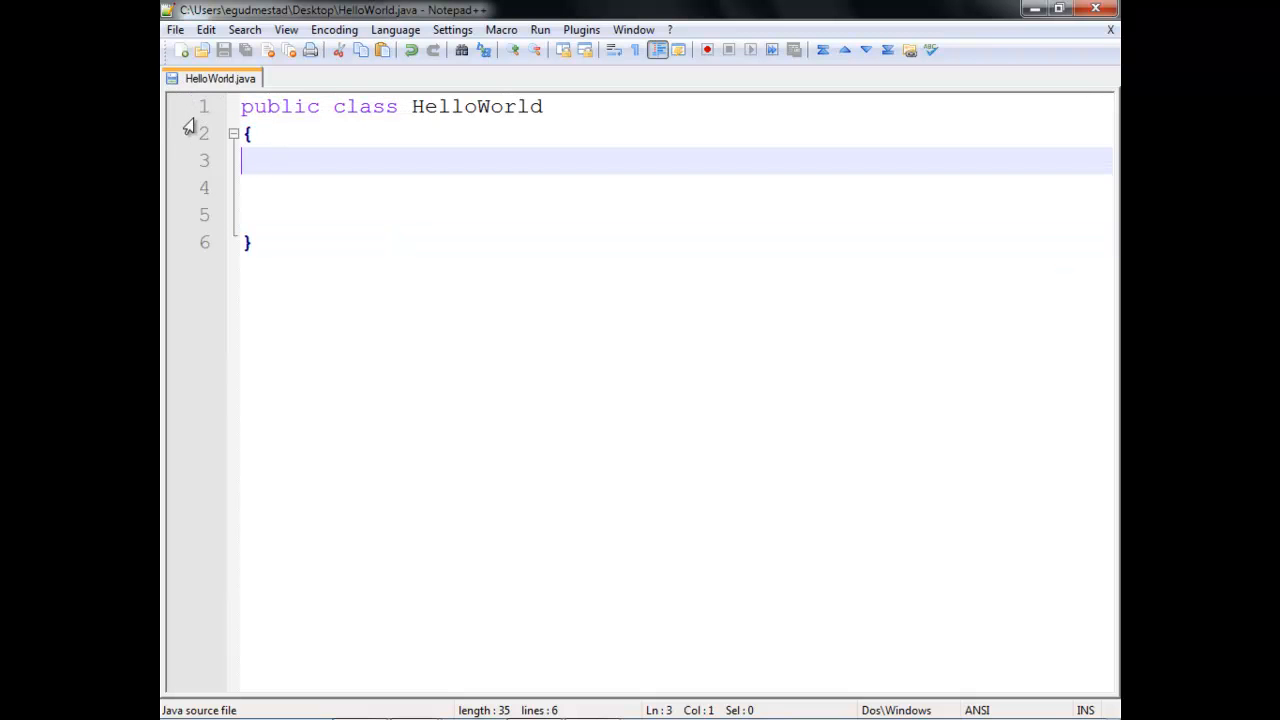
{"action": "mouse_move", "coordinate": [210, 78]}
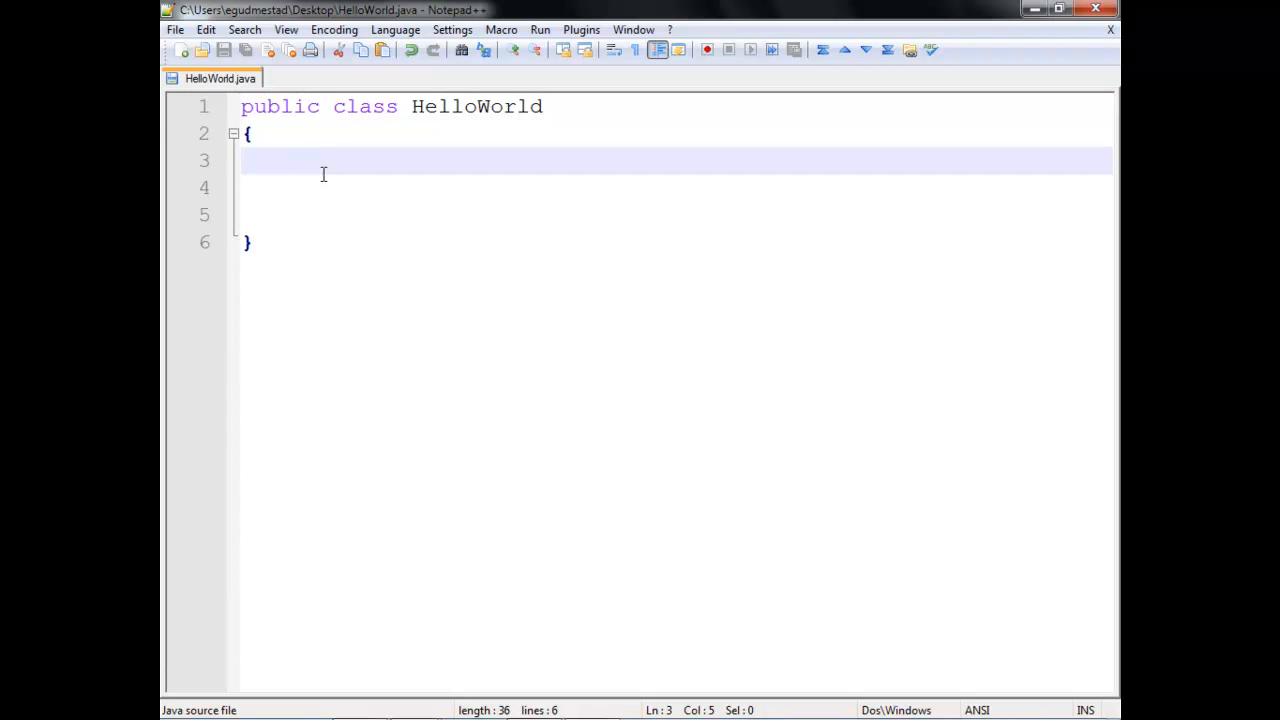
{"action": "mouse_move", "coordinate": [467, 161]}
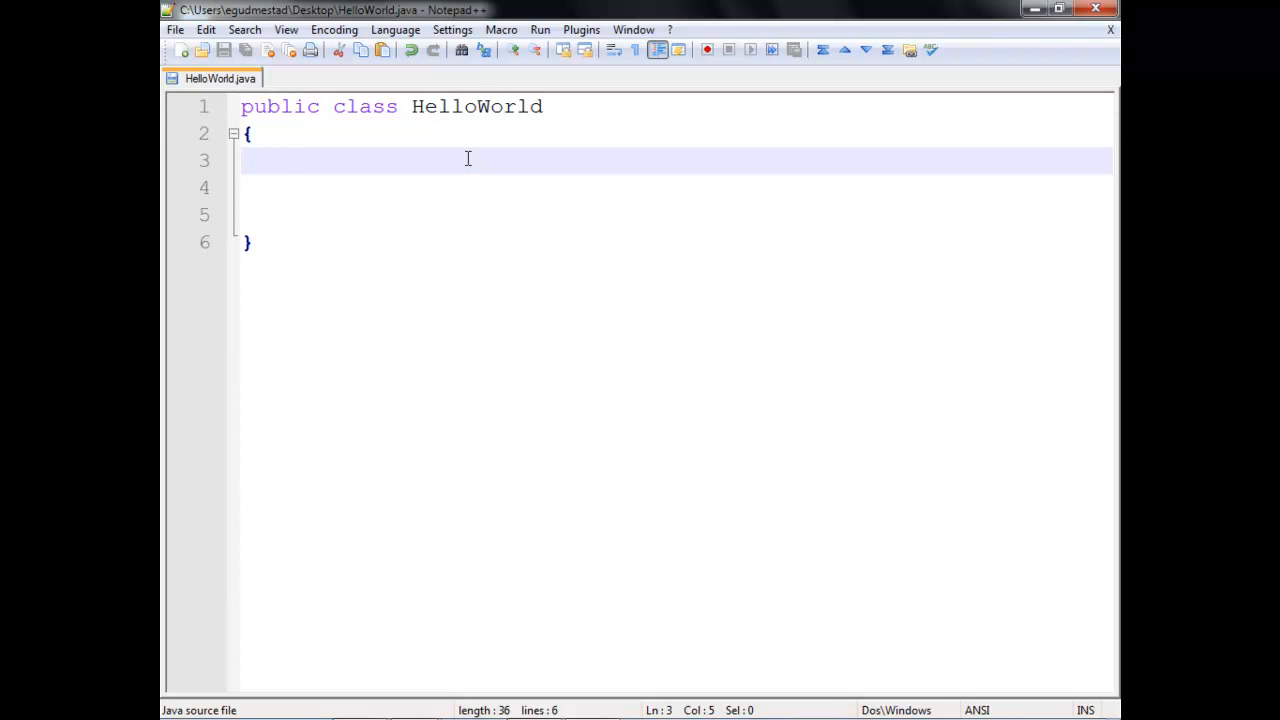
{"action": "double_click", "coordinate": [280, 106]}
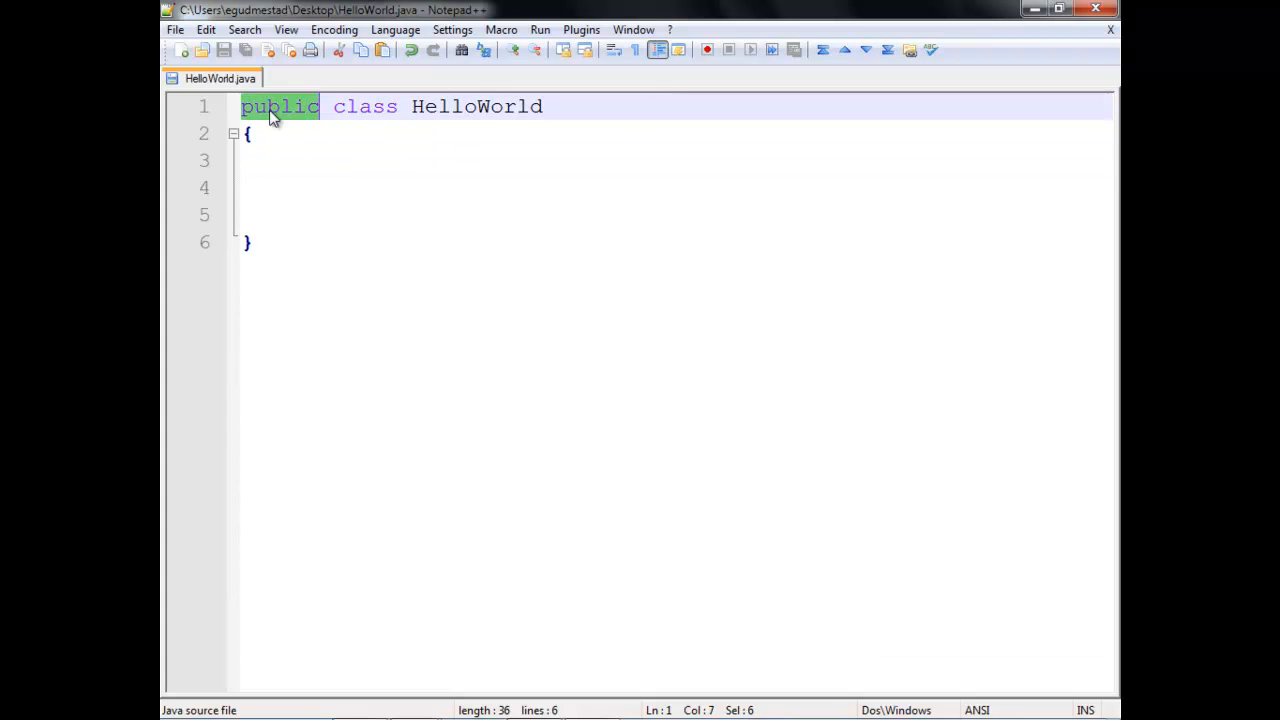
{"action": "left_click", "coordinate": [343, 160]}
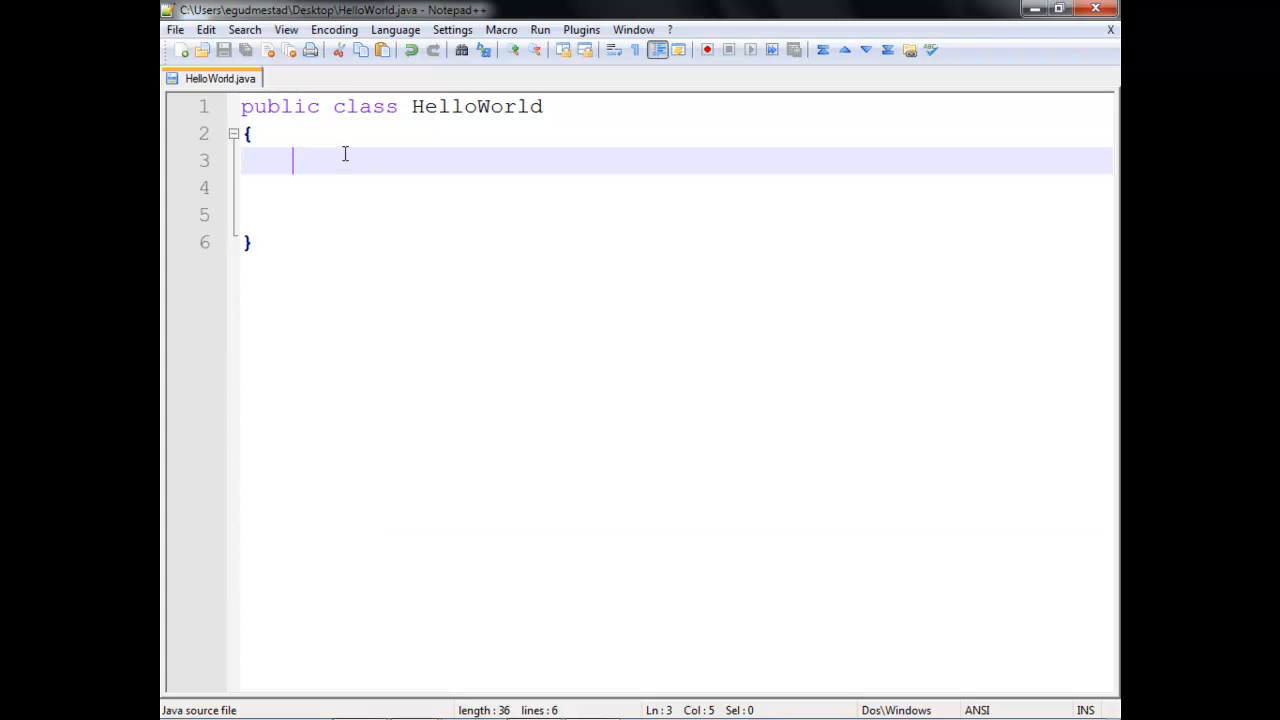
{"action": "double_click", "coordinate": [476, 106]}
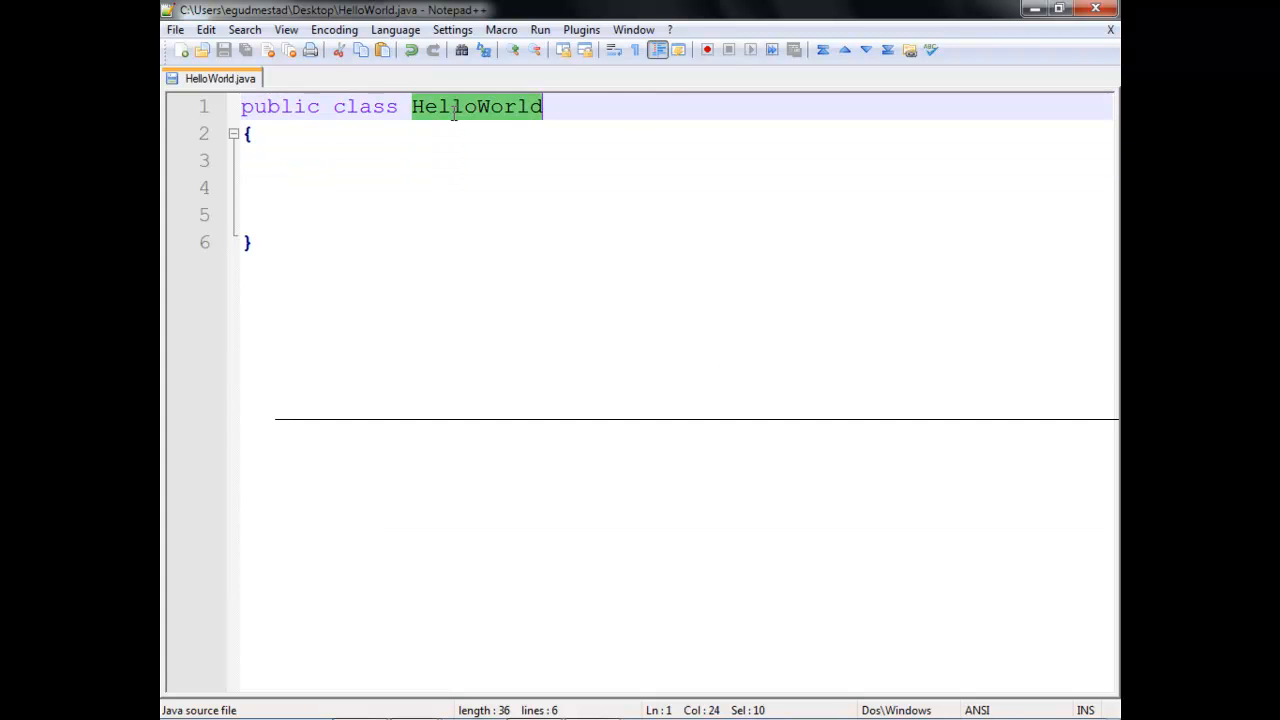
{"action": "left_click", "coordinate": [405, 160]}
{"action": "type", "text": "public stati"}
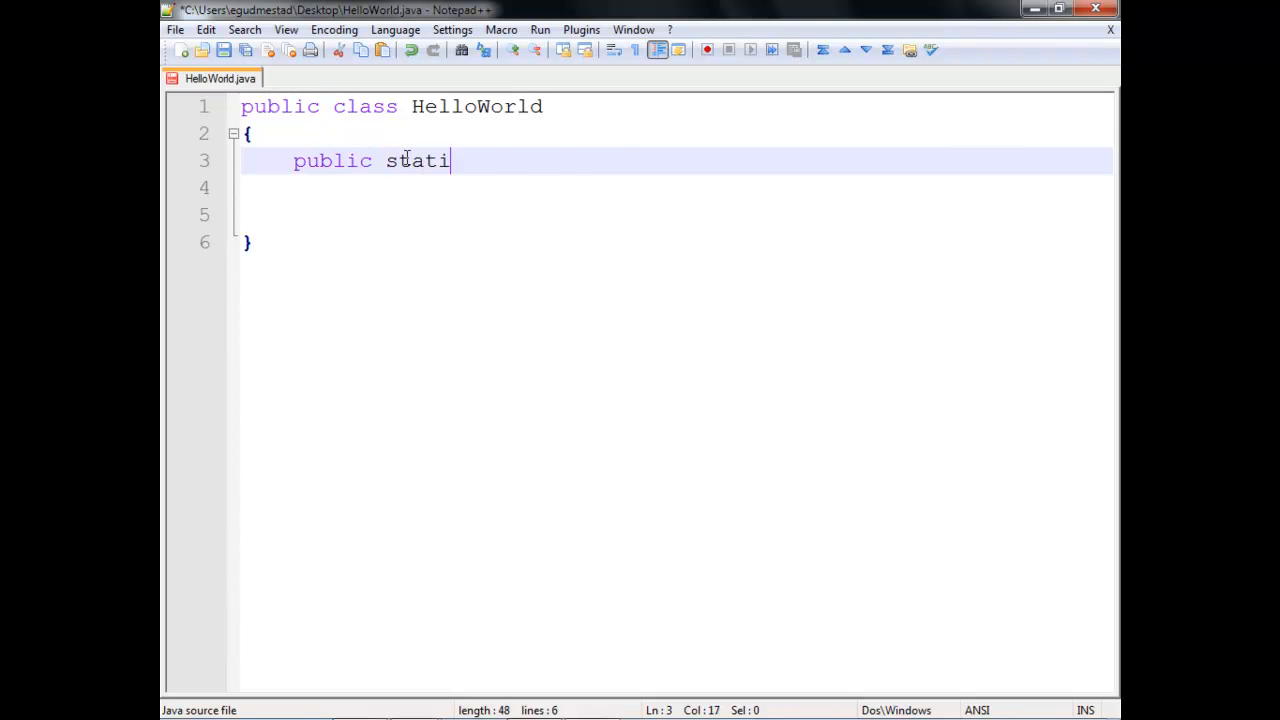
Complete the header 'public static void main(String[] args)' and highlight that line
{"action": "type", "text": "c void main(Stri"}
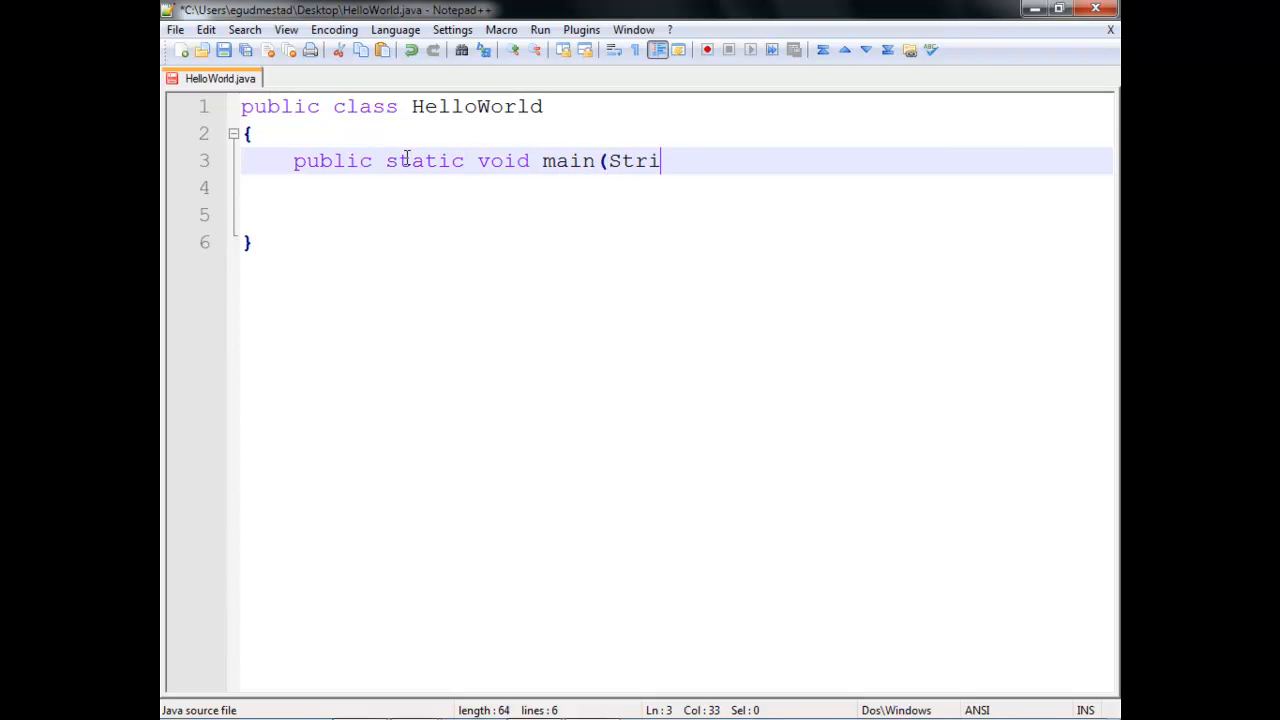
{"action": "type", "text": "ng[] args)"}
{"action": "left_click", "coordinate": [676, 188]}
{"action": "type", "text": "{"}
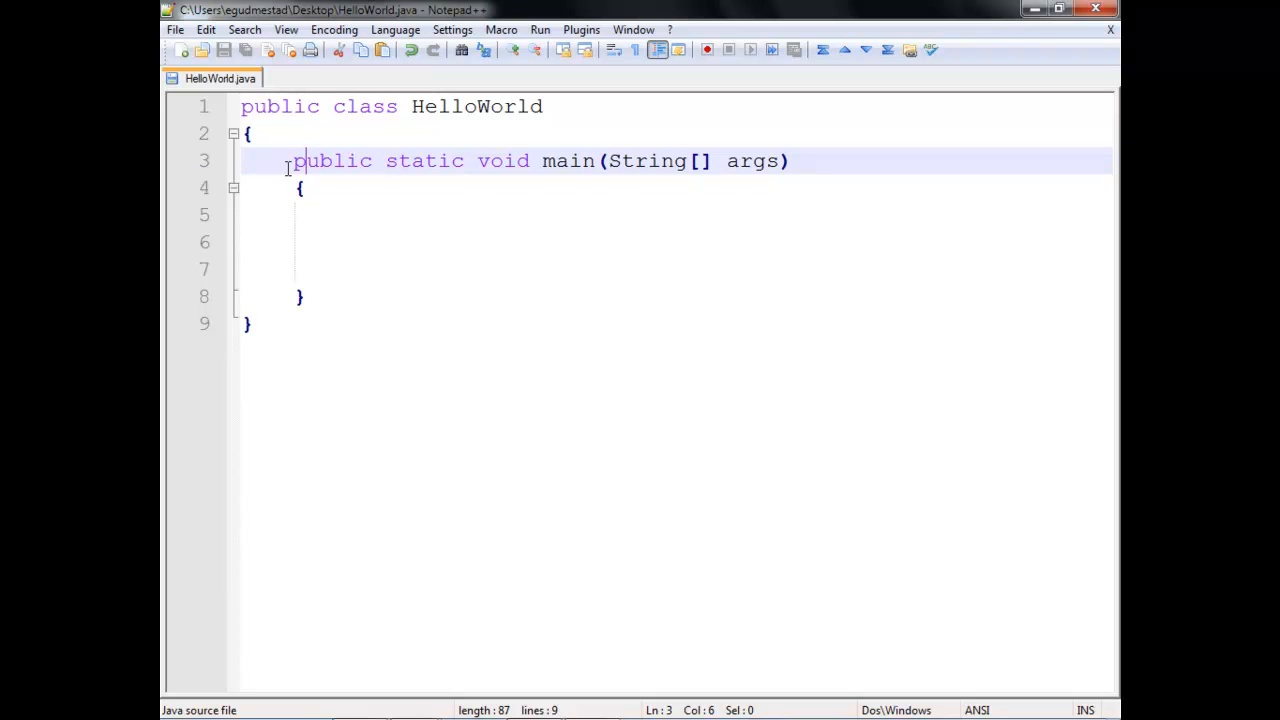
{"action": "left_click_drag", "start_coordinate": [293, 161], "coordinate": [789, 161]}
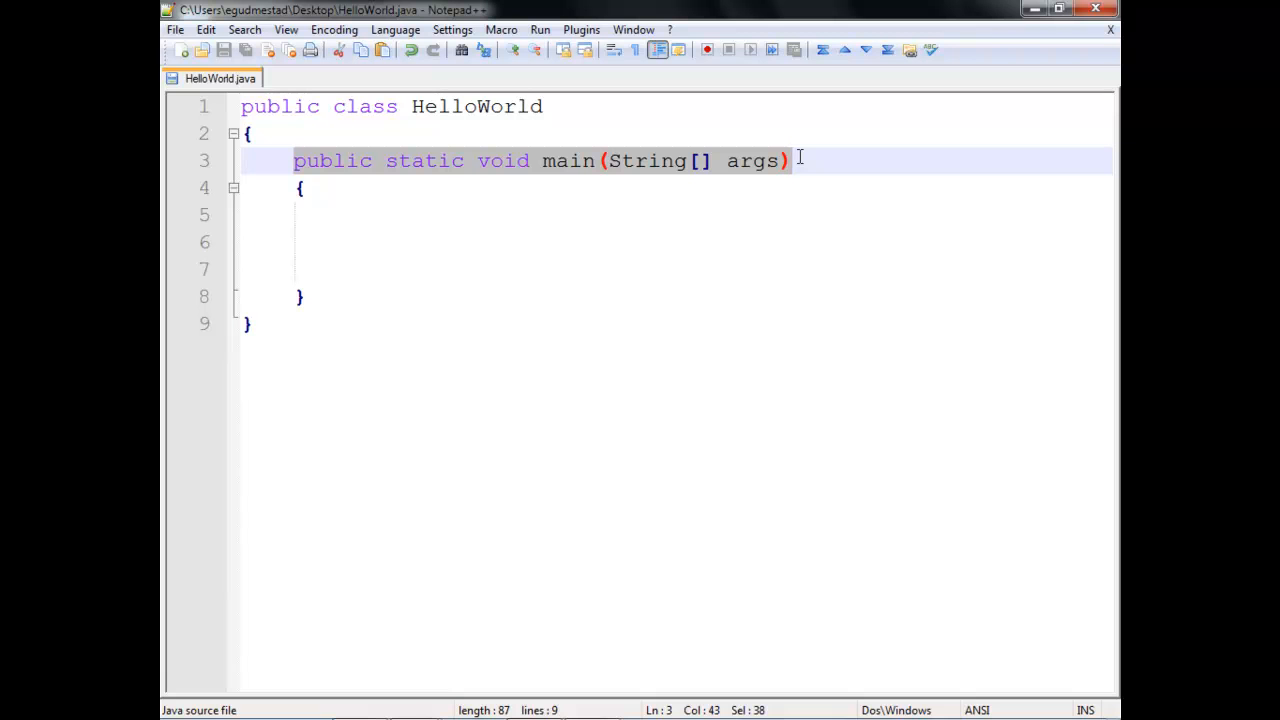
{"action": "mouse_move", "coordinate": [465, 217]}
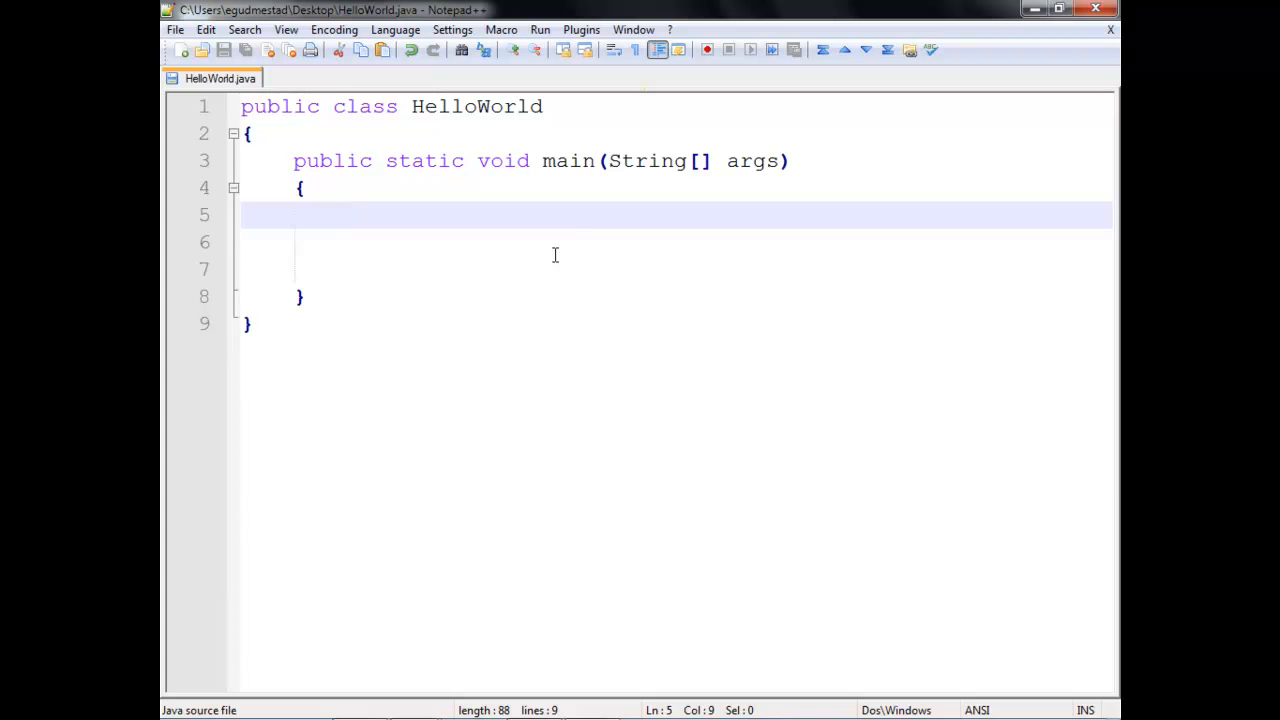
{"action": "mouse_move", "coordinate": [329, 116]}
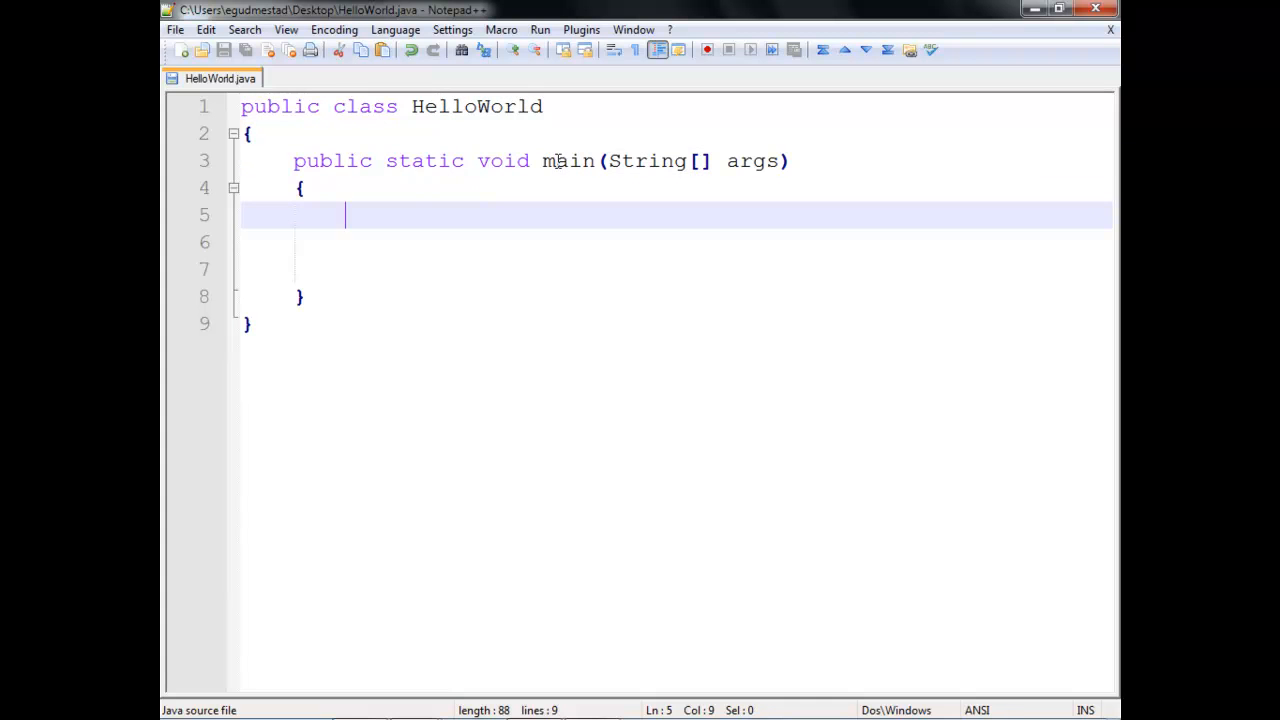
{"action": "mouse_move", "coordinate": [500, 221]}
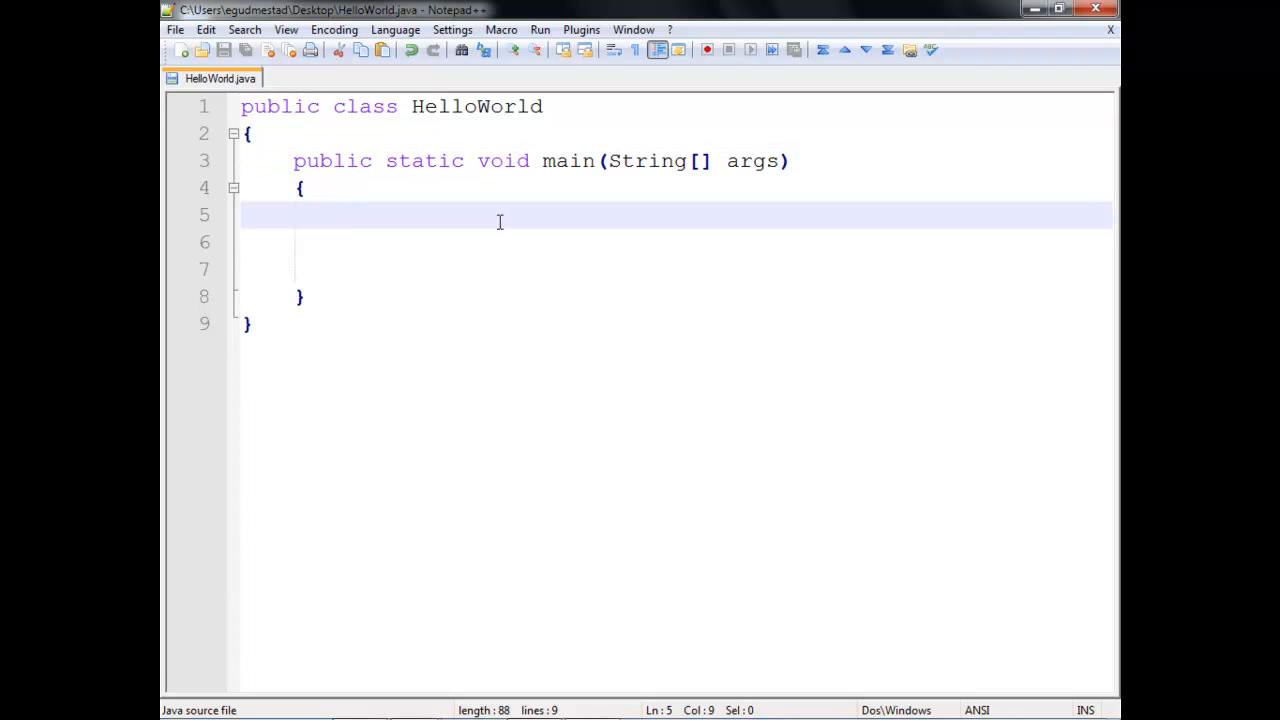
Type System.out.println("Hello World"); inside the main method
{"action": "type", "text": "System"}
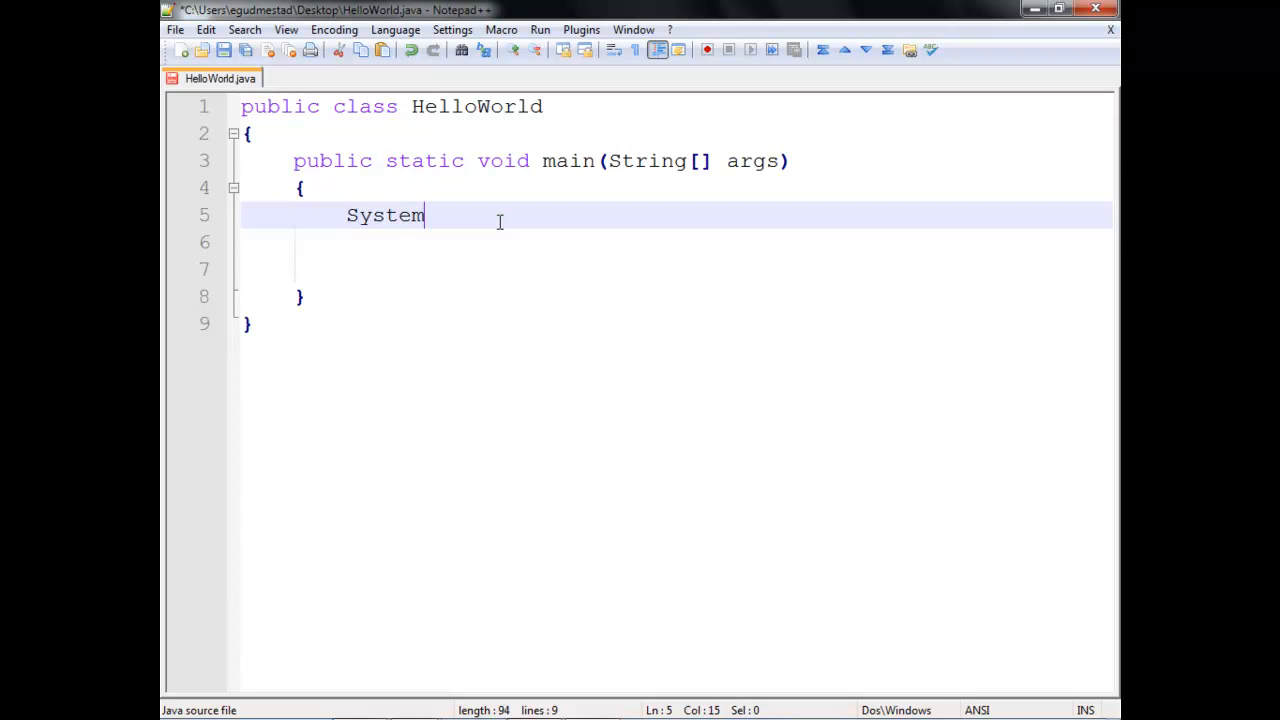
{"action": "type", "text": ".out."}
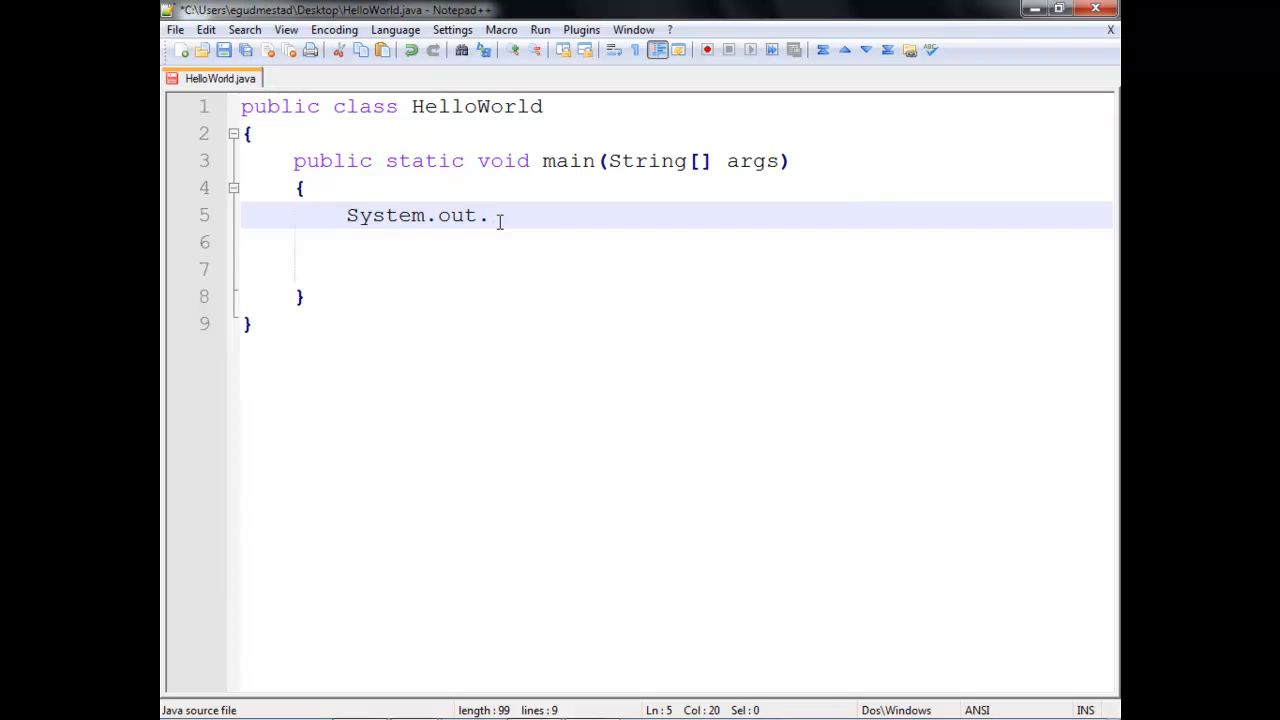
{"action": "type", "text": "println(\"H"}
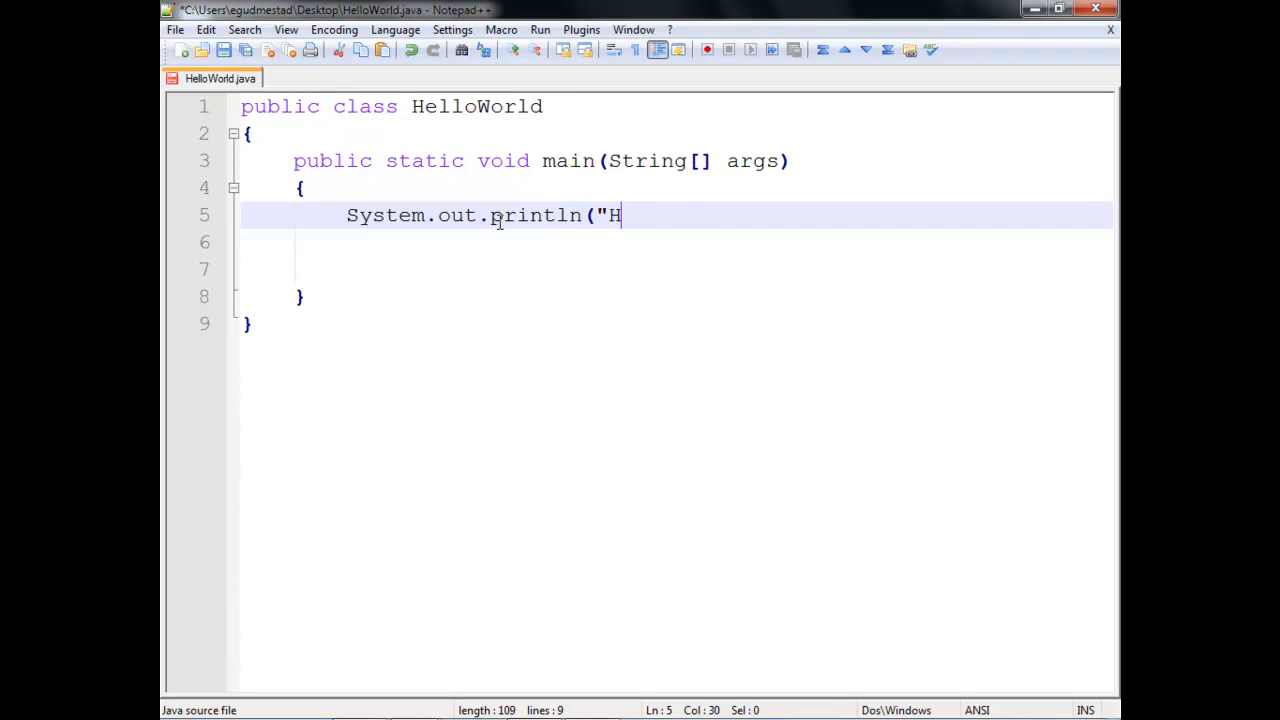
{"action": "type", "text": "ello World\""}
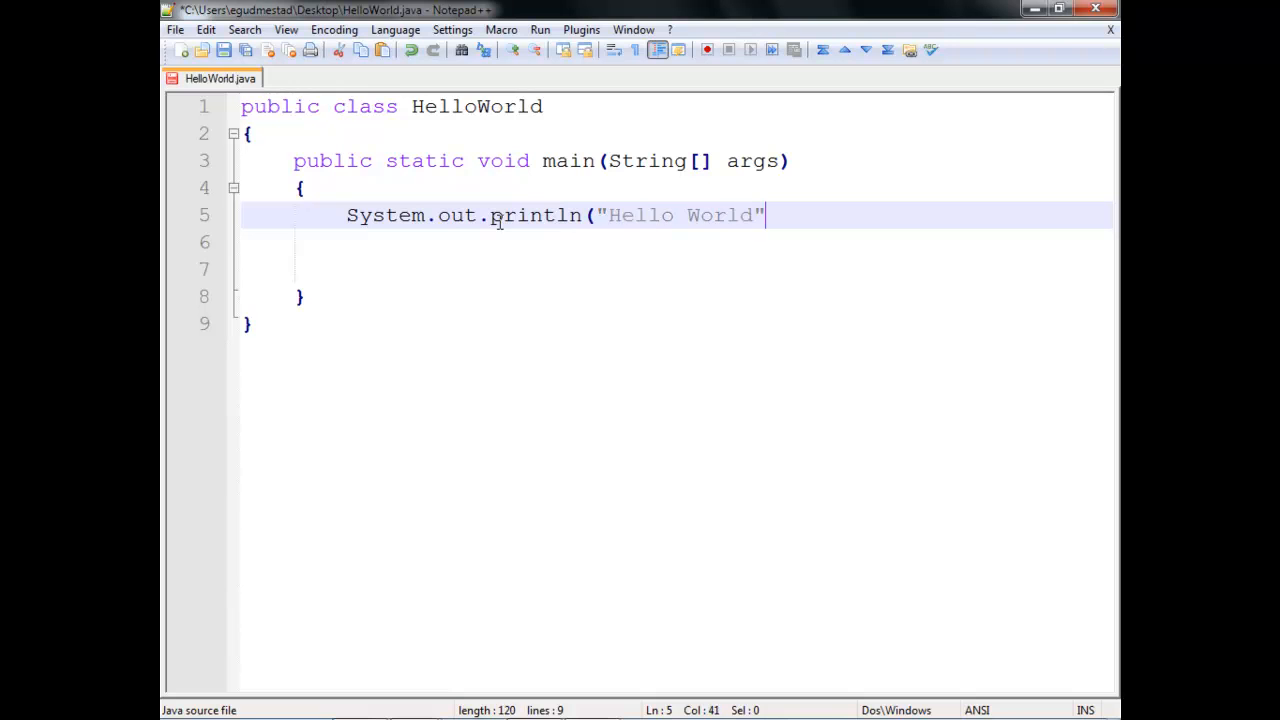
{"action": "type", "text": ");"}
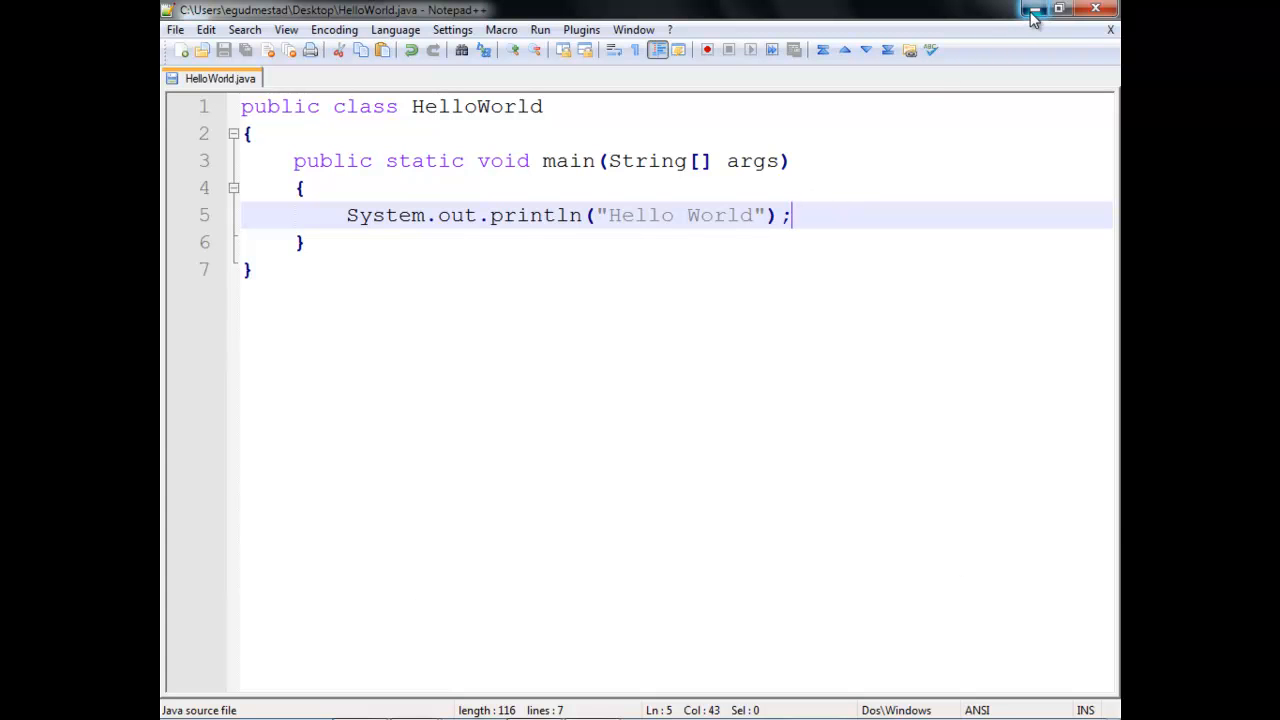
Minimize Notepad++ and search the Start menu for 'cmd'
{"action": "left_click", "coordinate": [1035, 9]}
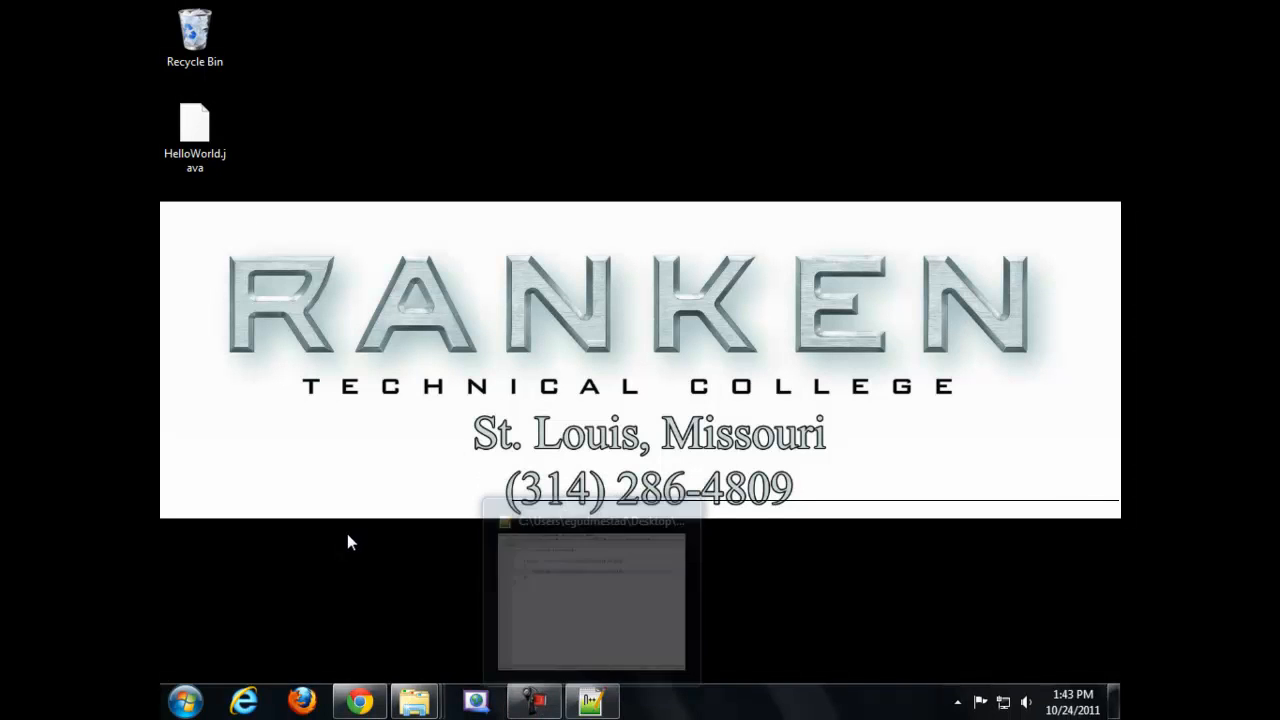
{"action": "left_click", "coordinate": [184, 699]}
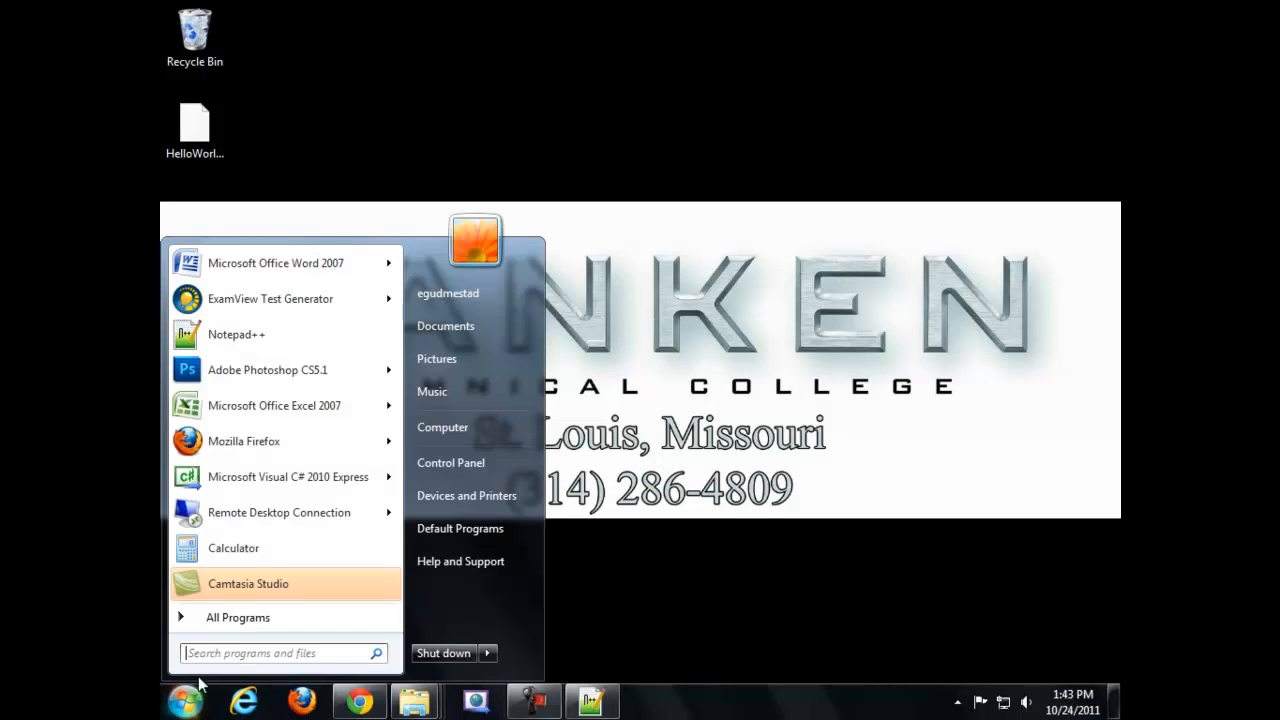
{"action": "left_click", "coordinate": [280, 652]}
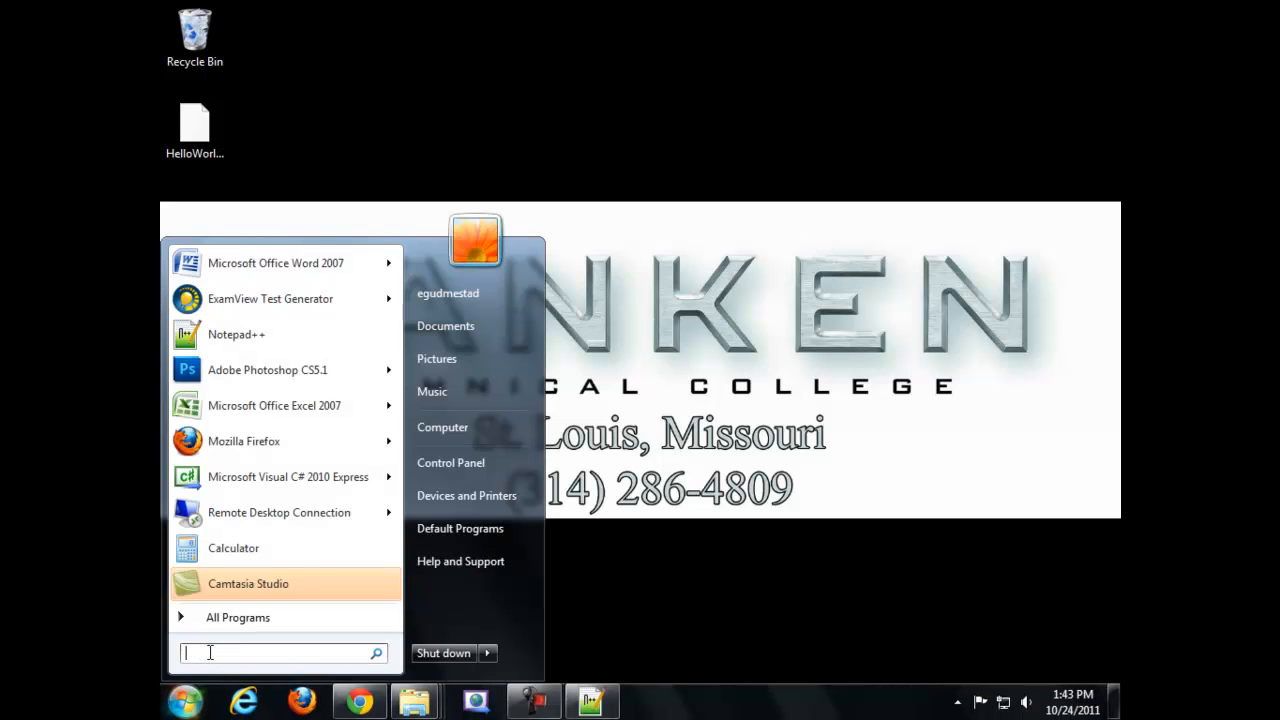
{"action": "type", "text": "cmd"}
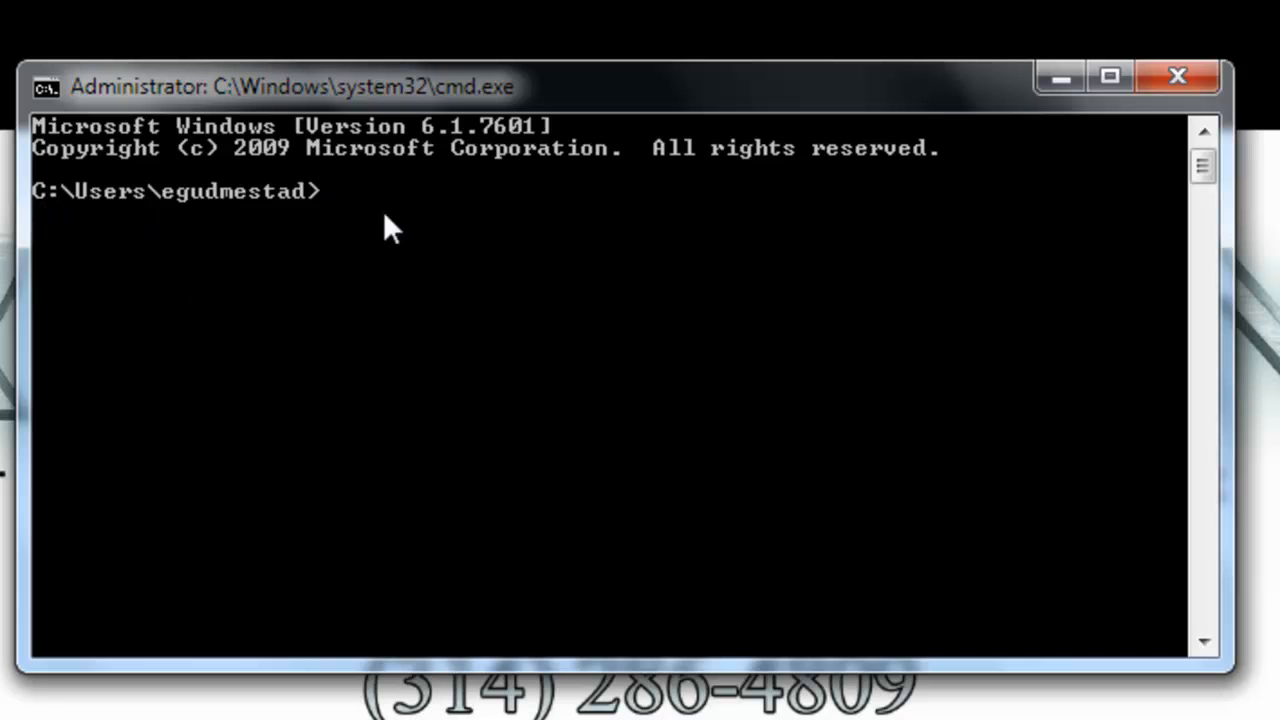
{"action": "mouse_move", "coordinate": [200, 230]}
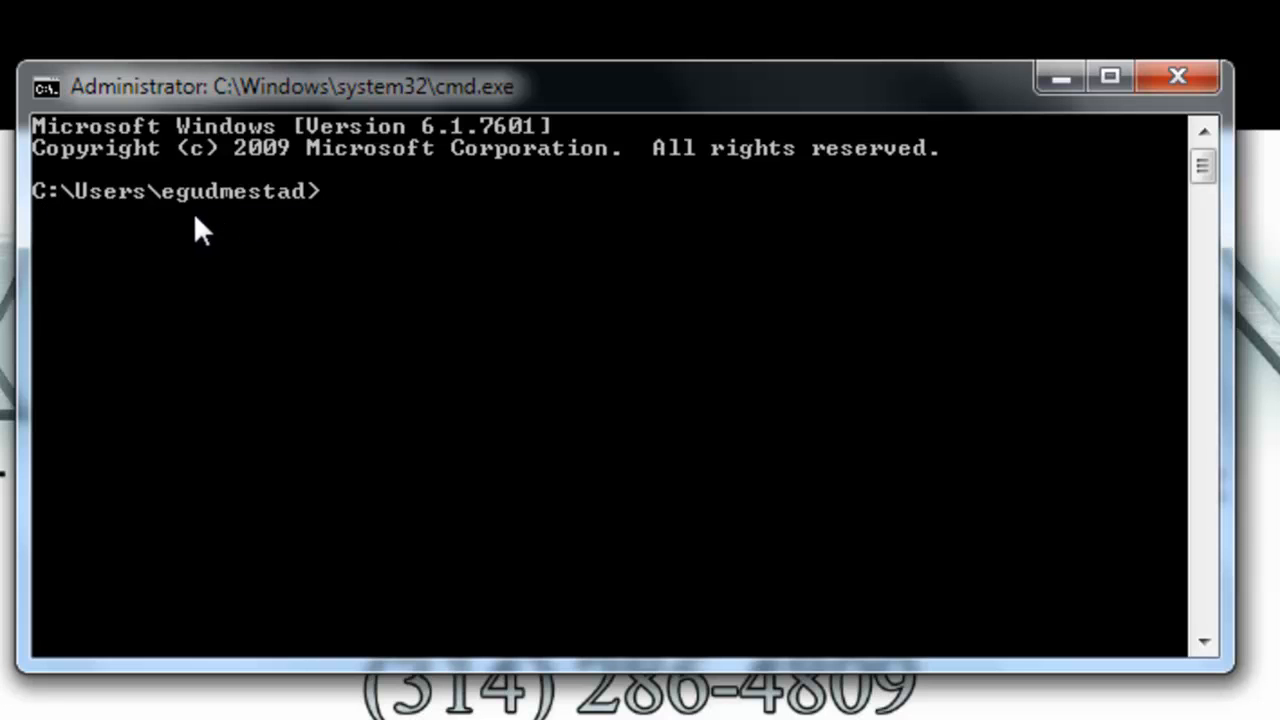
{"action": "mouse_move", "coordinate": [180, 210]}
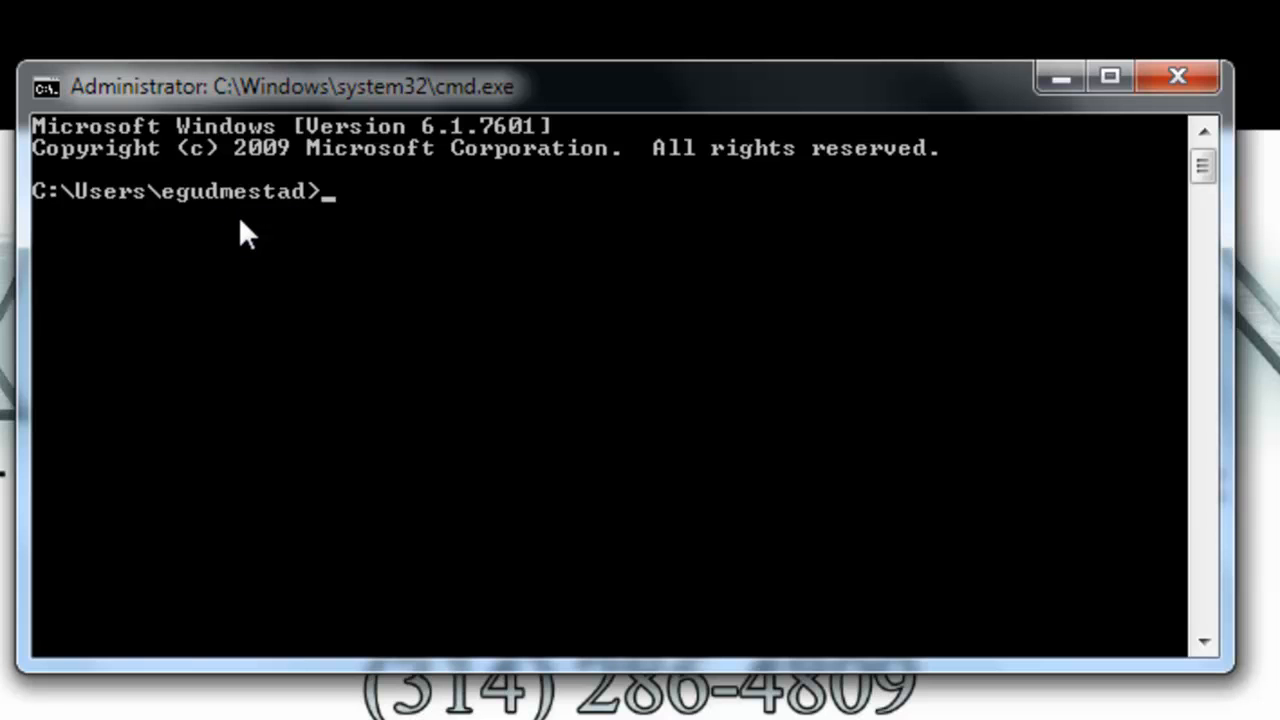
List the home folder's contents with dir
{"action": "type", "text": "dir"}
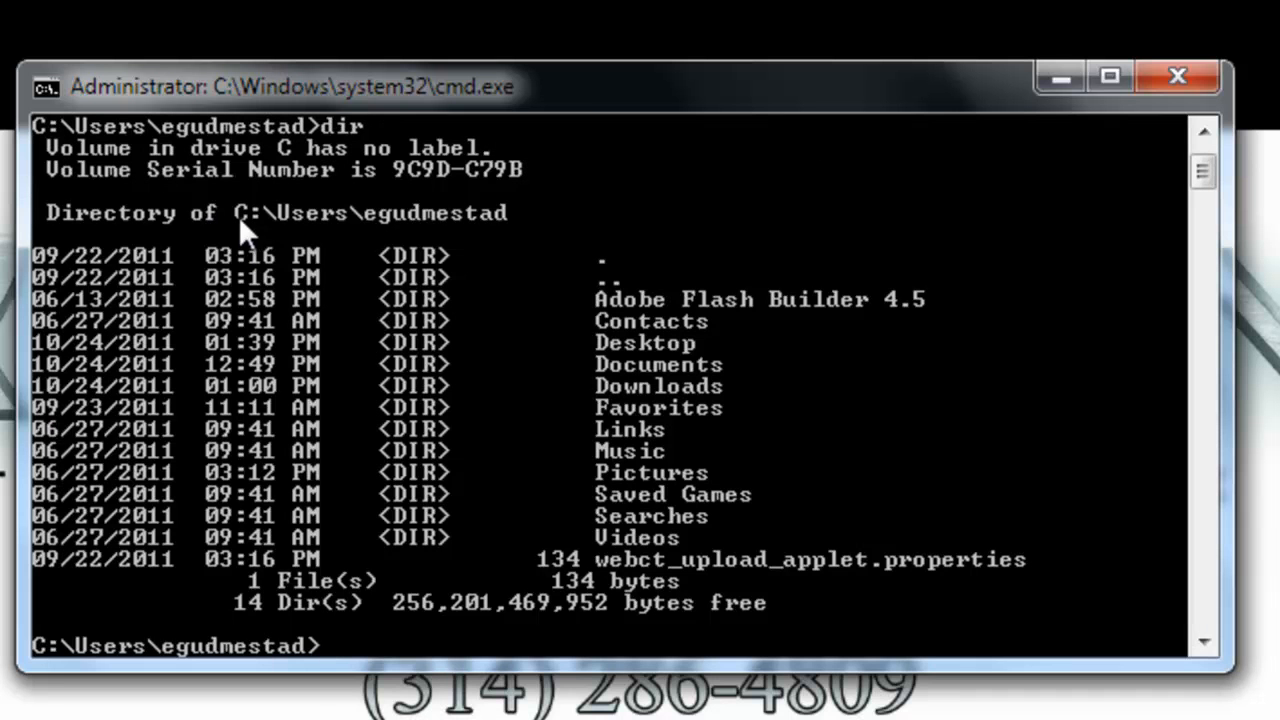
{"action": "mouse_move", "coordinate": [432, 300]}
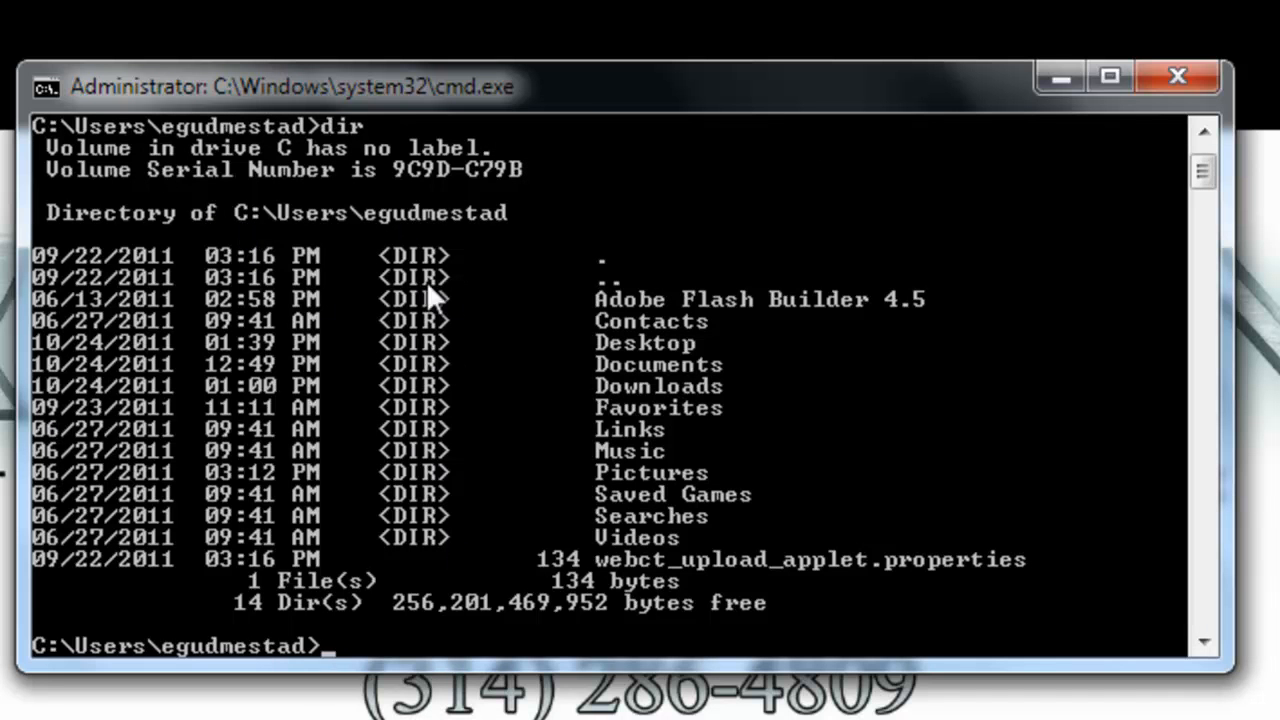
{"action": "mouse_move", "coordinate": [425, 432]}
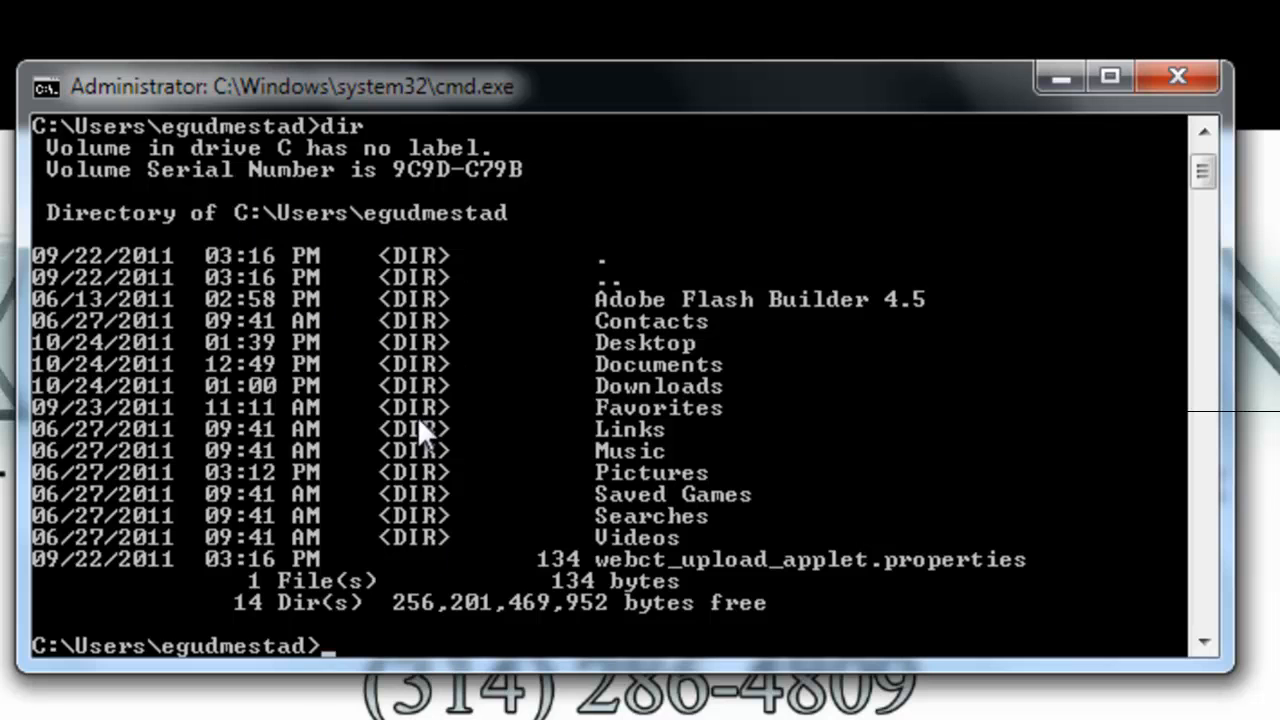
{"action": "mouse_move", "coordinate": [445, 235]}
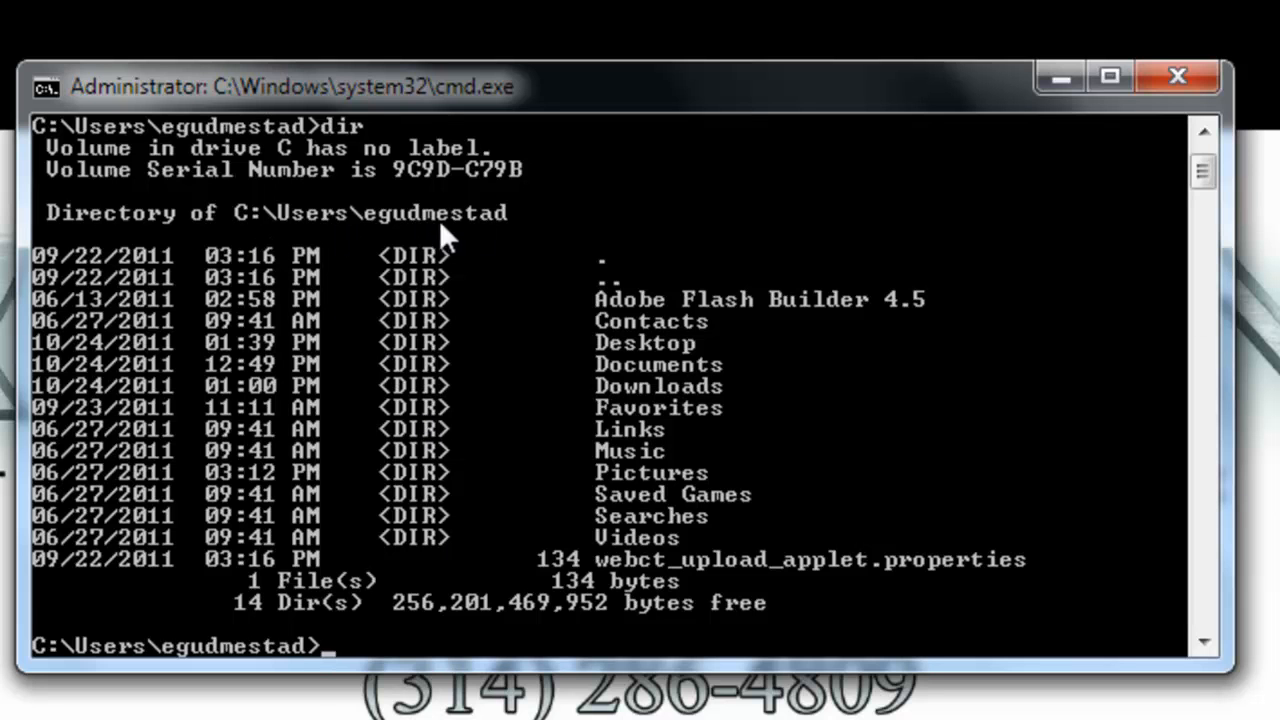
{"action": "mouse_move", "coordinate": [588, 375]}
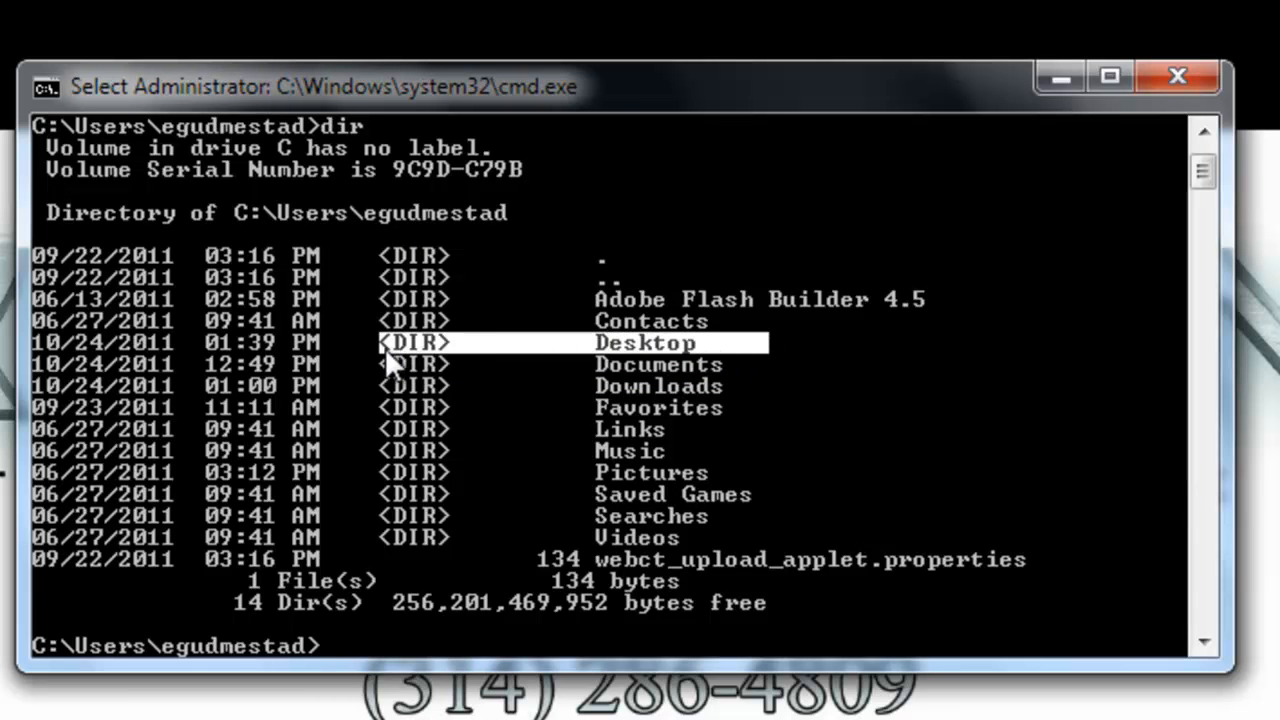
{"action": "mouse_move", "coordinate": [393, 370]}
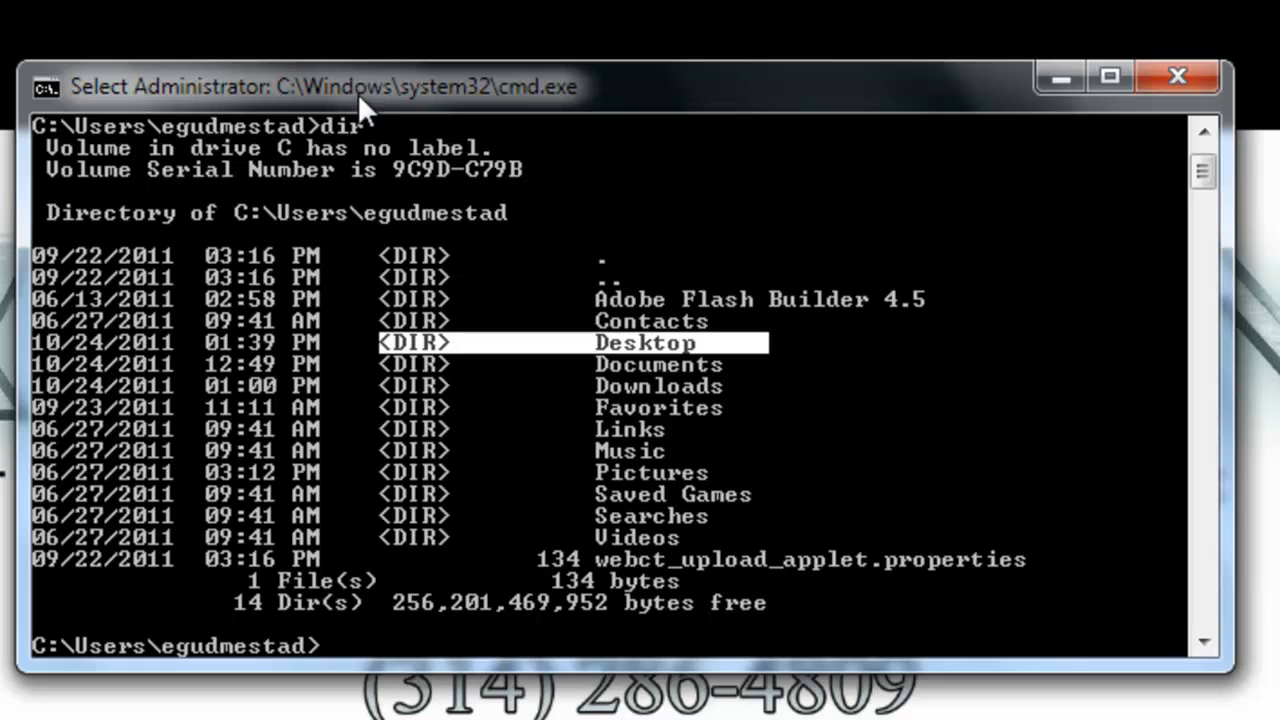
{"action": "mouse_move", "coordinate": [365, 115]}
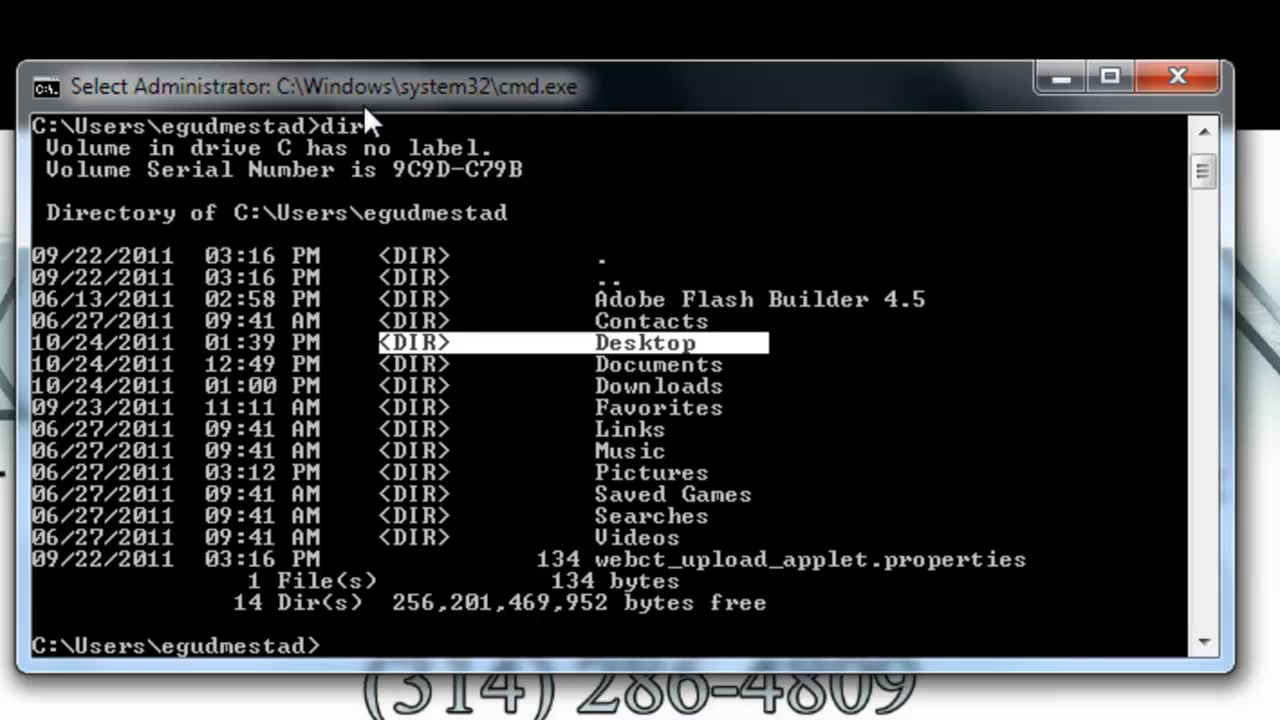
Change into the Desktop folder and list it with dir, showing HelloWorld.java
{"action": "type", "text": "cd"}
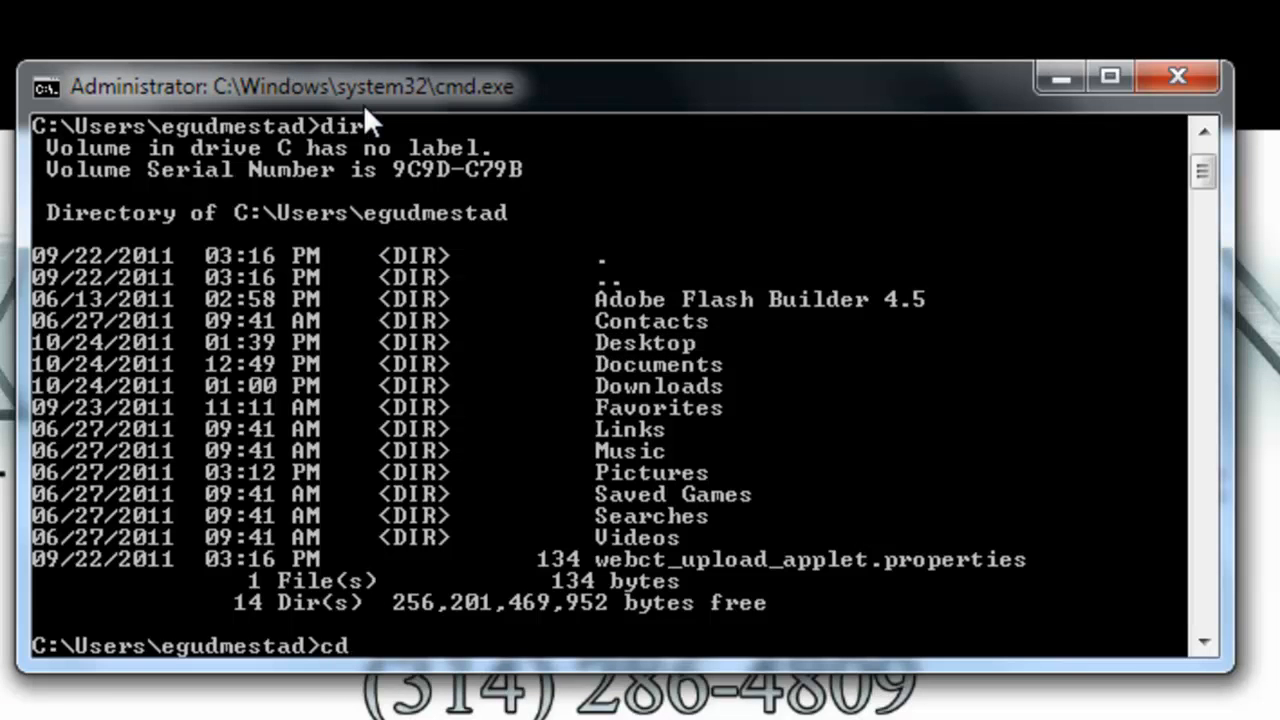
{"action": "type", "text": "d"}
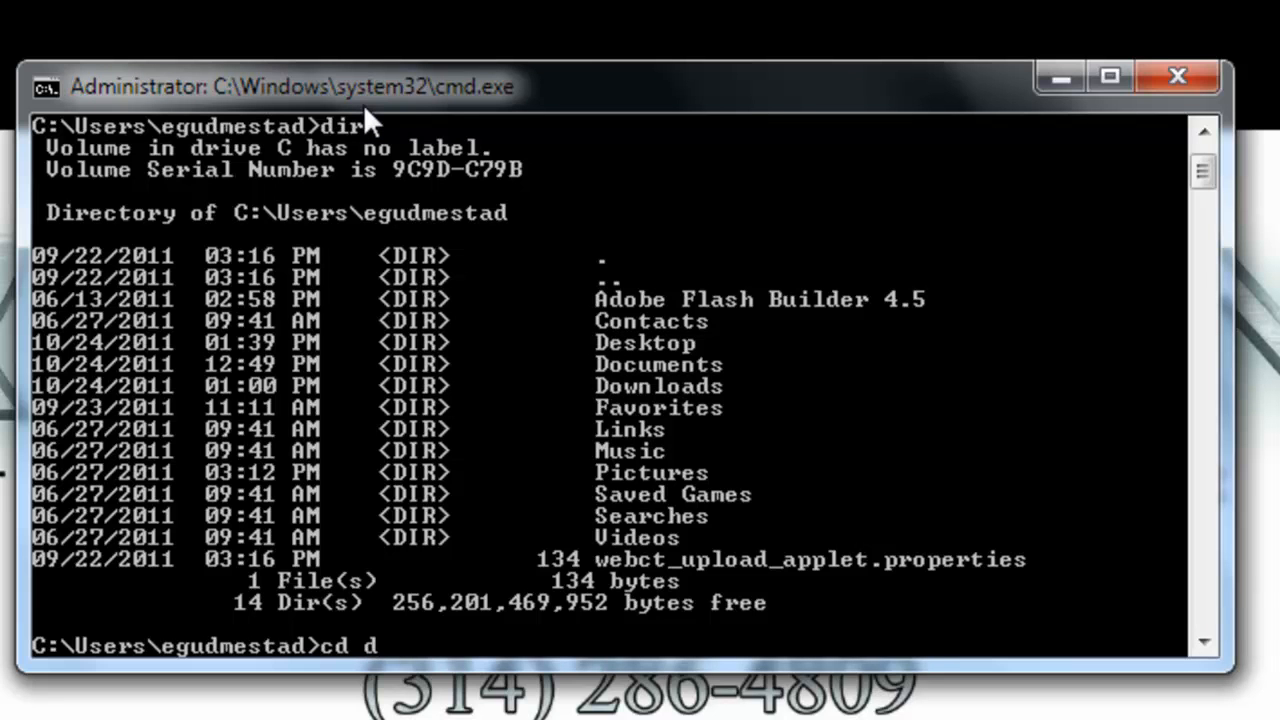
{"action": "type", "text": "esktop"}
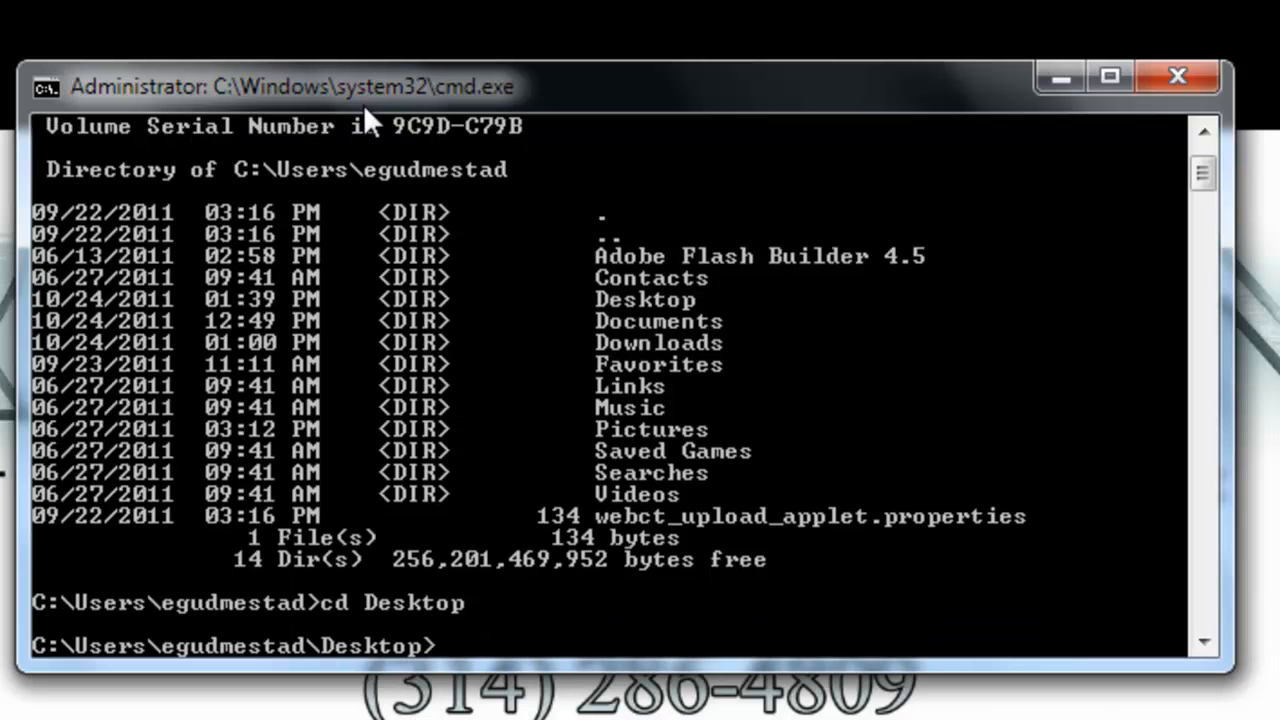
{"action": "mouse_move", "coordinate": [355, 655]}
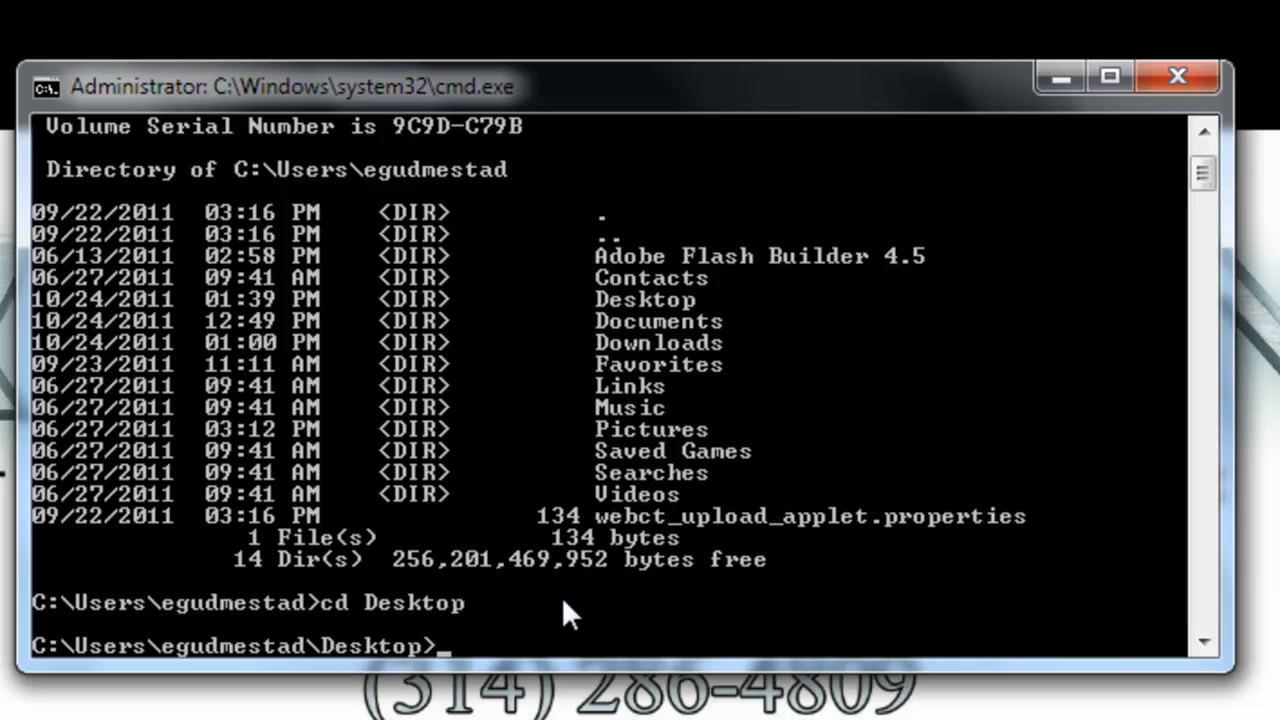
{"action": "type", "text": "dir"}
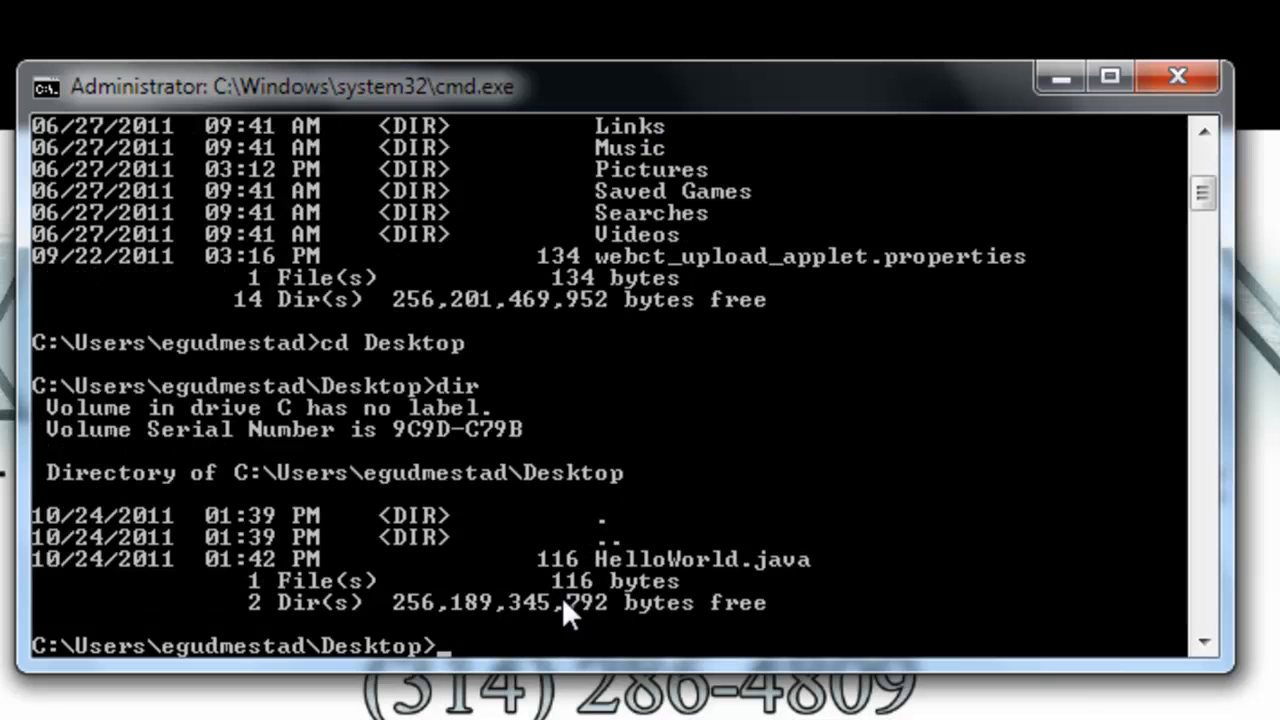
{"action": "mouse_move", "coordinate": [575, 570]}
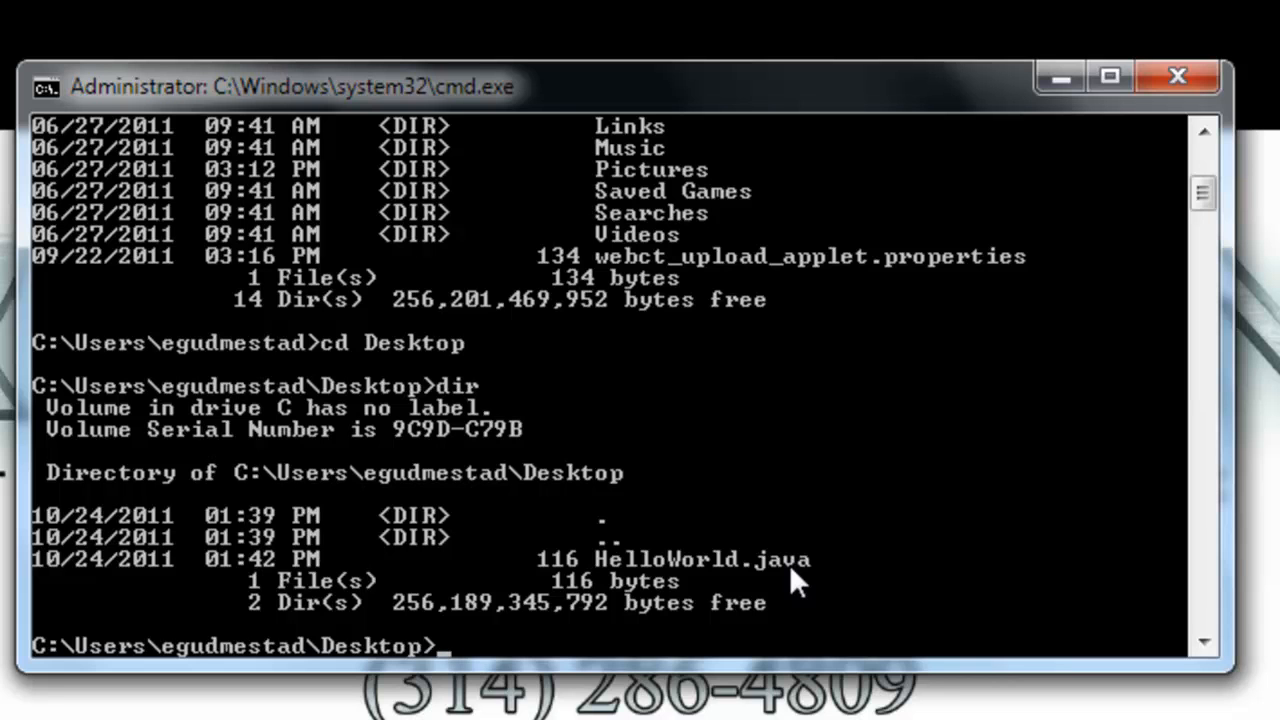
Compile HelloWorld.java with javac
{"action": "type", "text": "javac"}
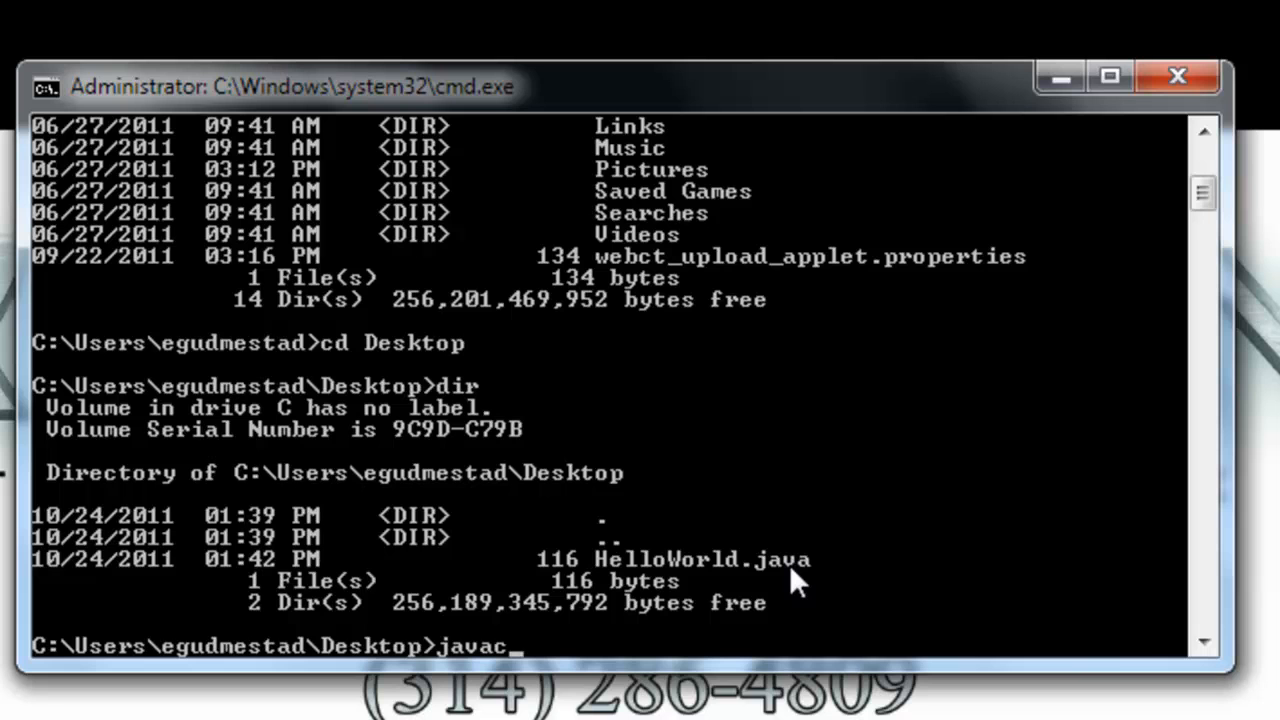
{"action": "type", "text": "Hel"}
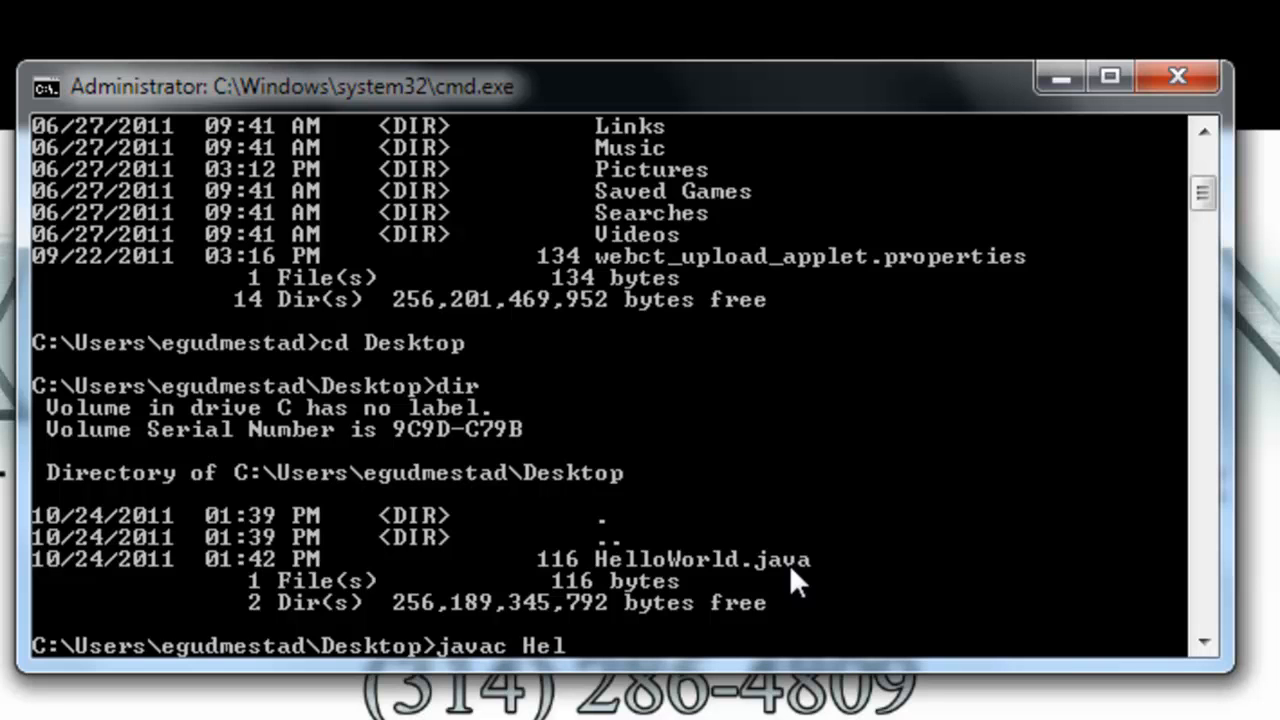
{"action": "type", "text": "lo"}
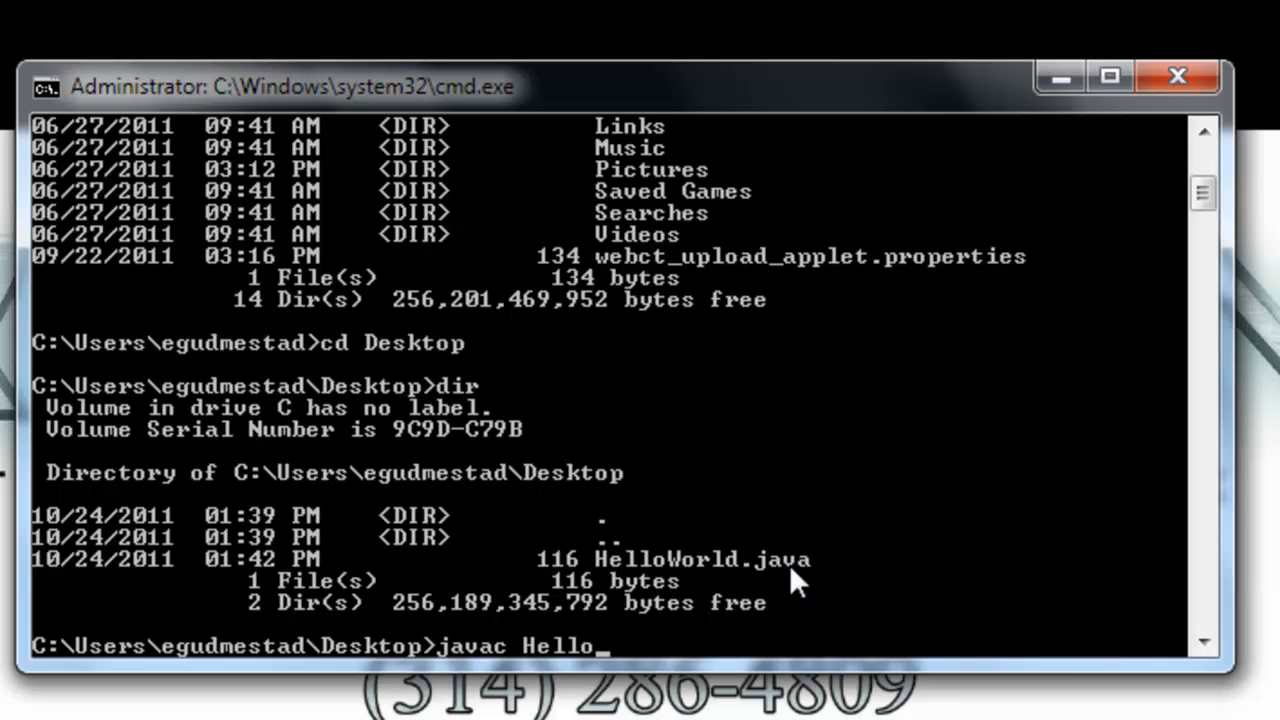
{"action": "type", "text": "World.java"}
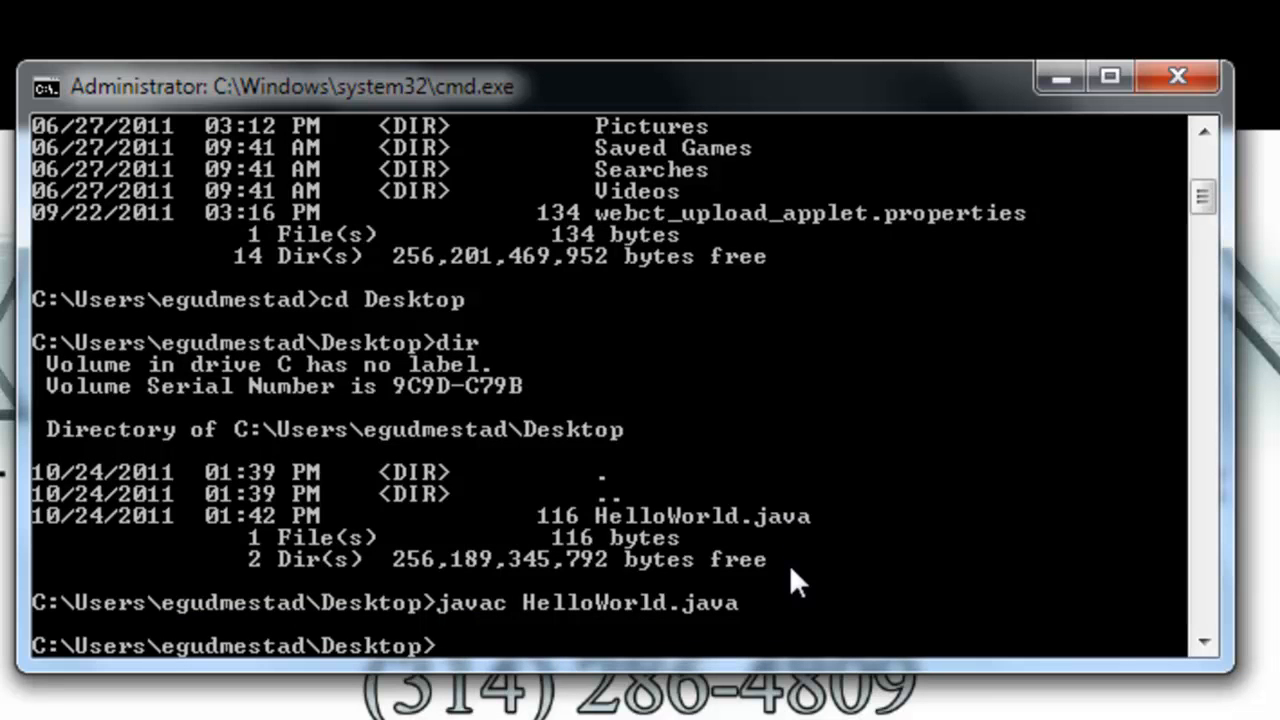
{"action": "mouse_move", "coordinate": [450, 670]}
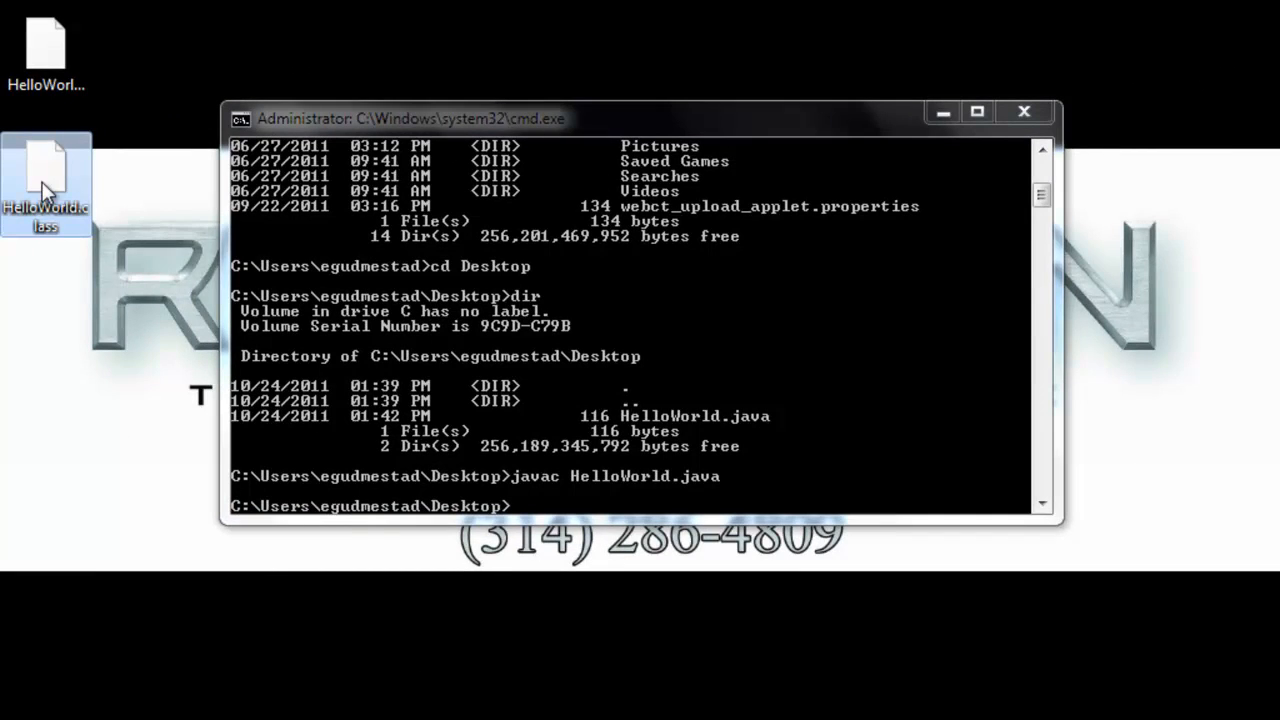
{"action": "mouse_move", "coordinate": [60, 220]}
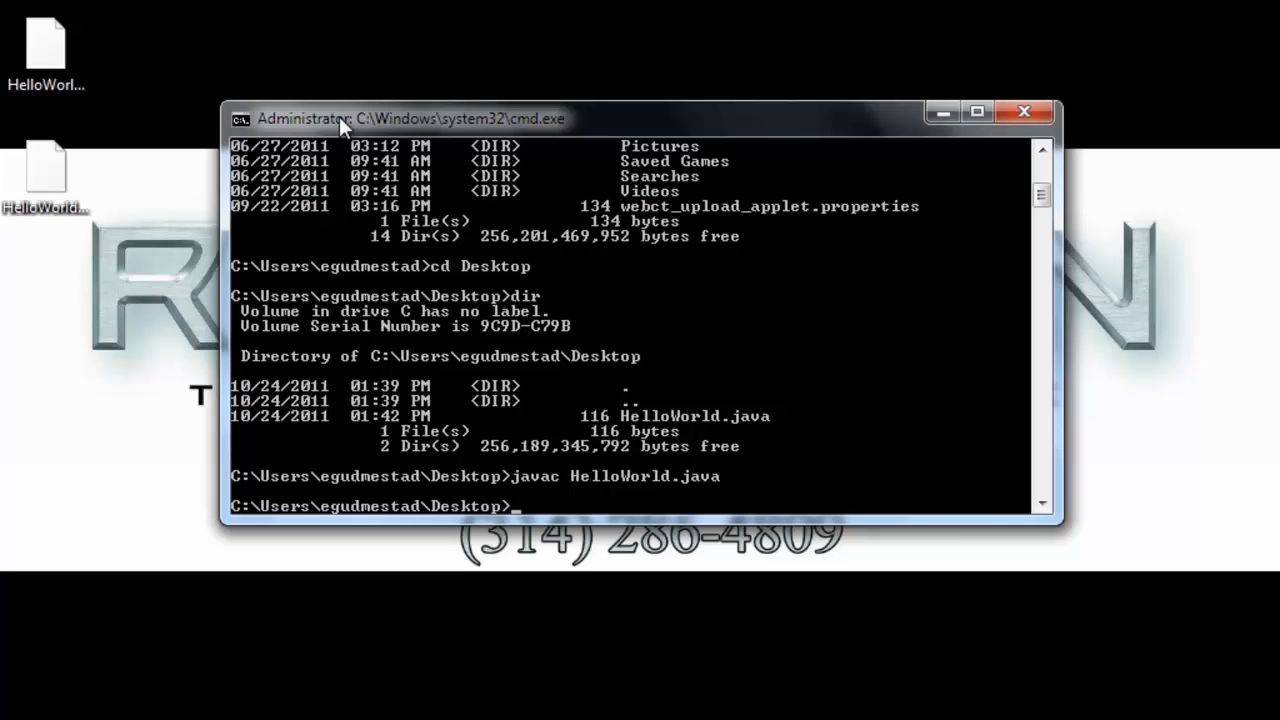
Run 'java HelloWorld.class', hit the main-class error, then enter 'java HelloWorld' instead
{"action": "type", "text": "java He"}
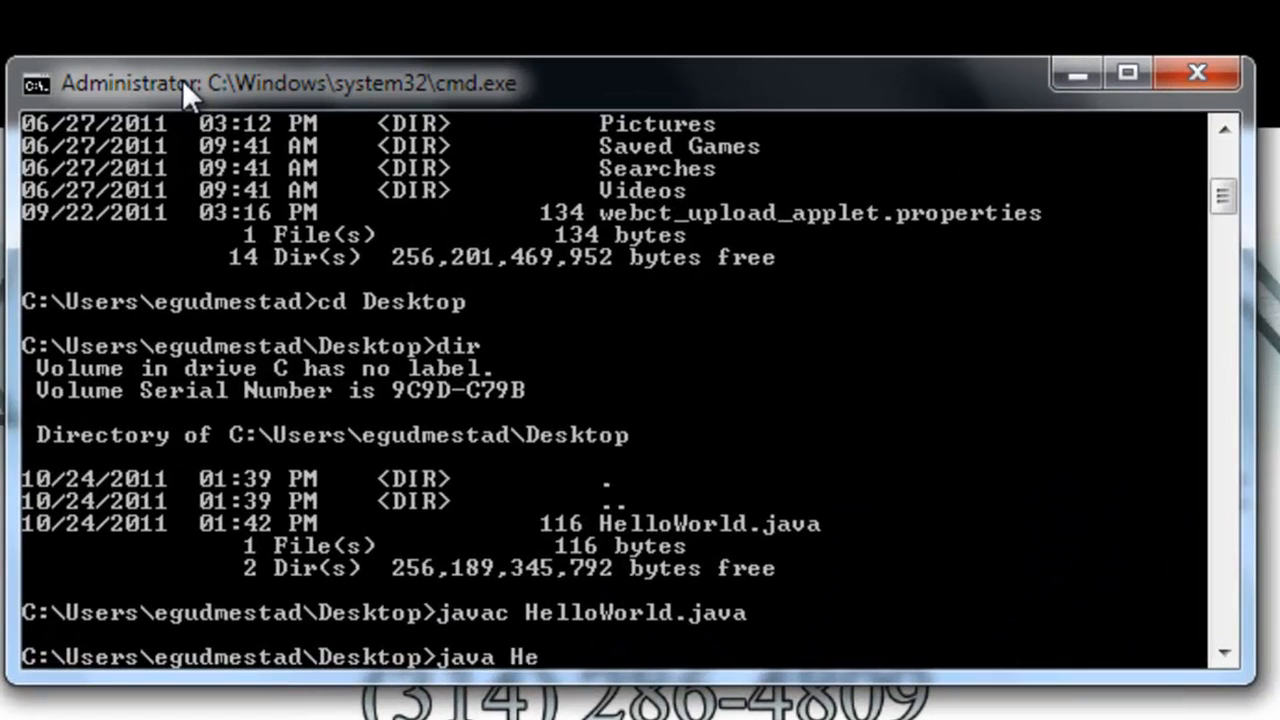
{"action": "type", "text": "lloWorld"}
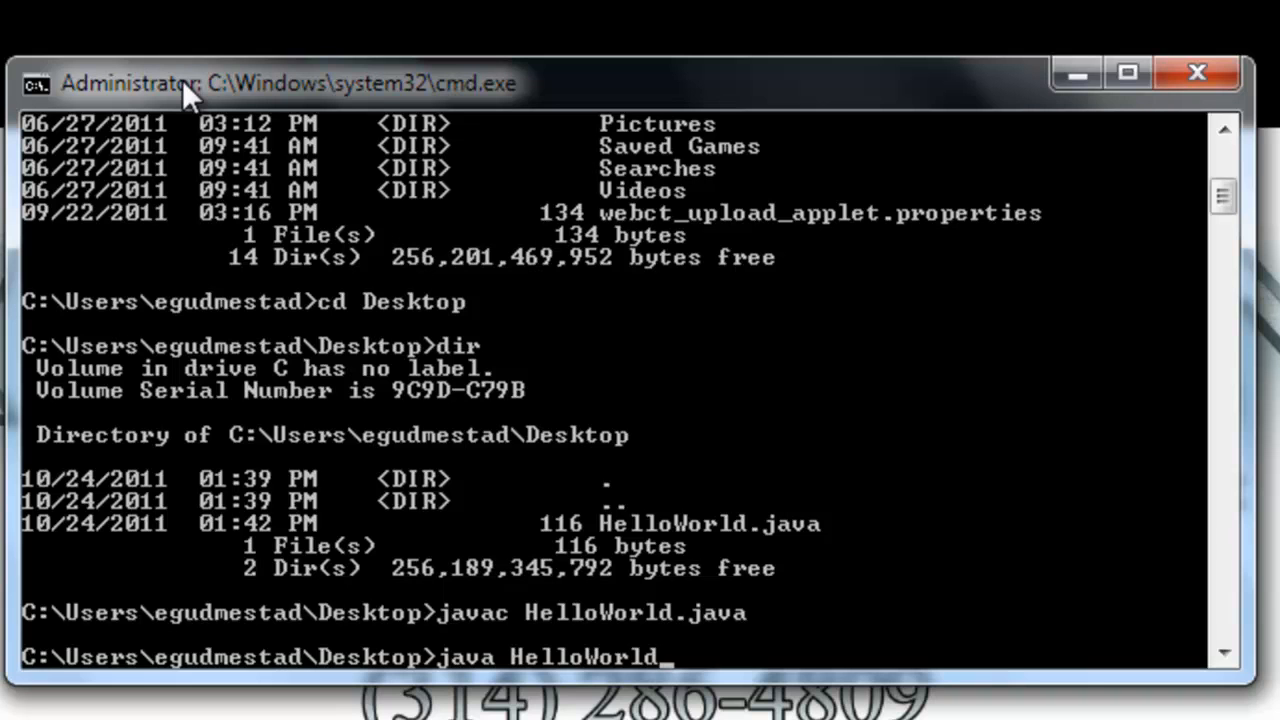
{"action": "type", "text": ".class"}
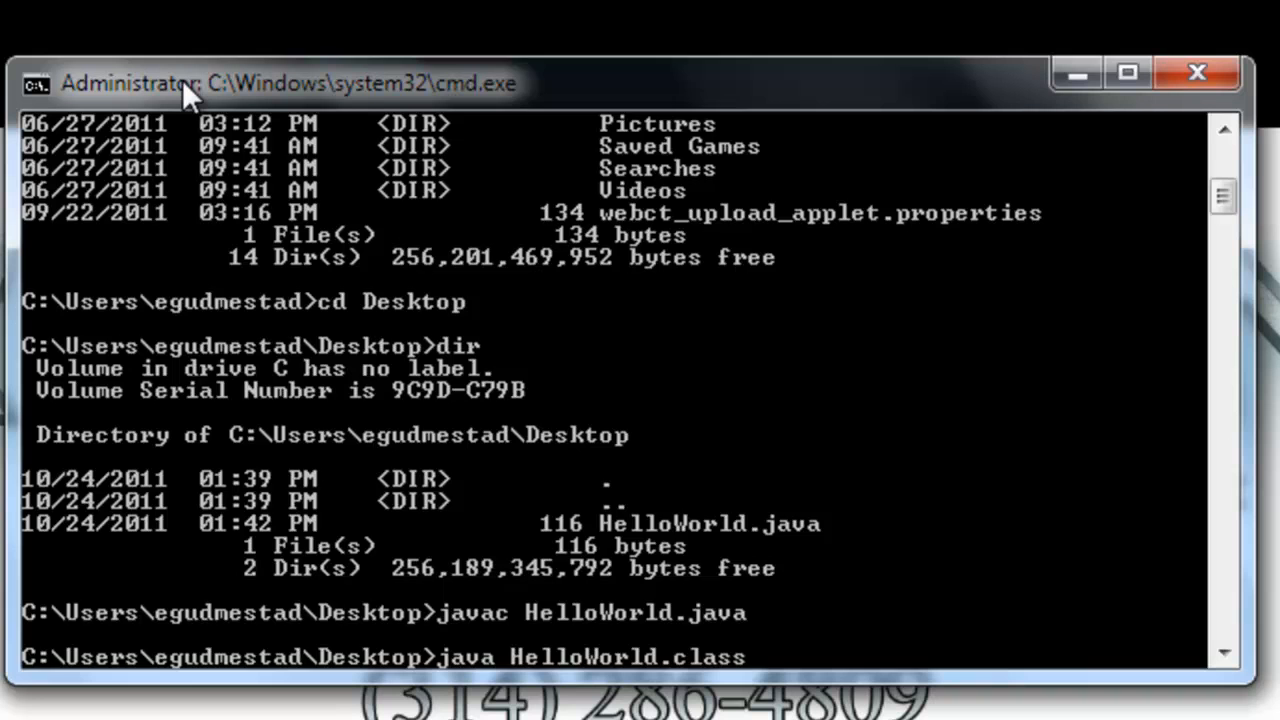
{"action": "key", "text": "enter"}
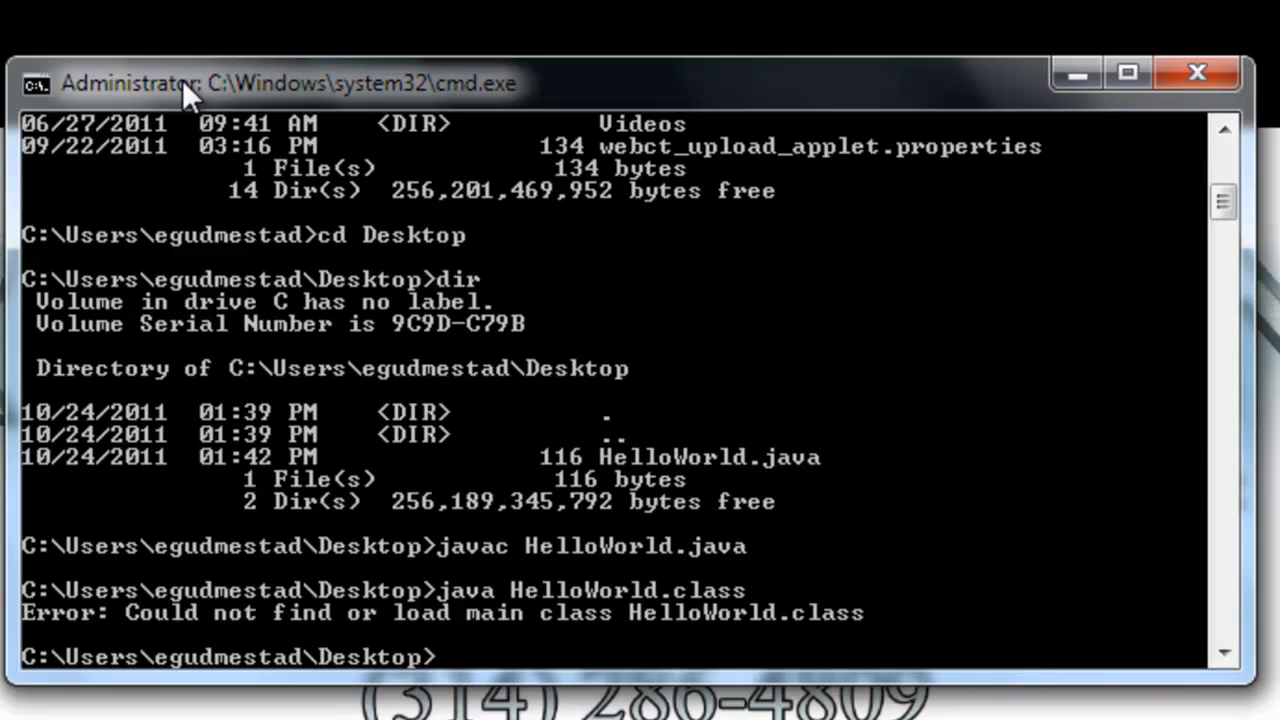
{"action": "type", "text": "java"}
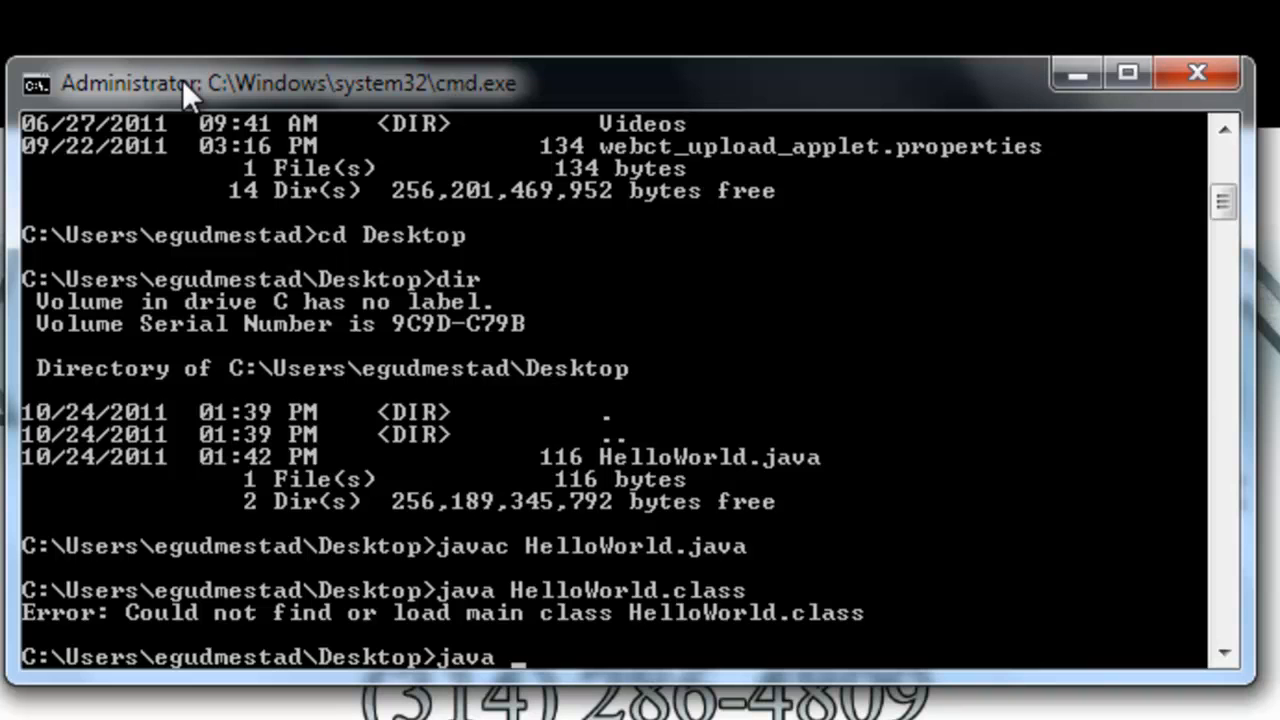
{"action": "type", "text": "HelloWorld"}
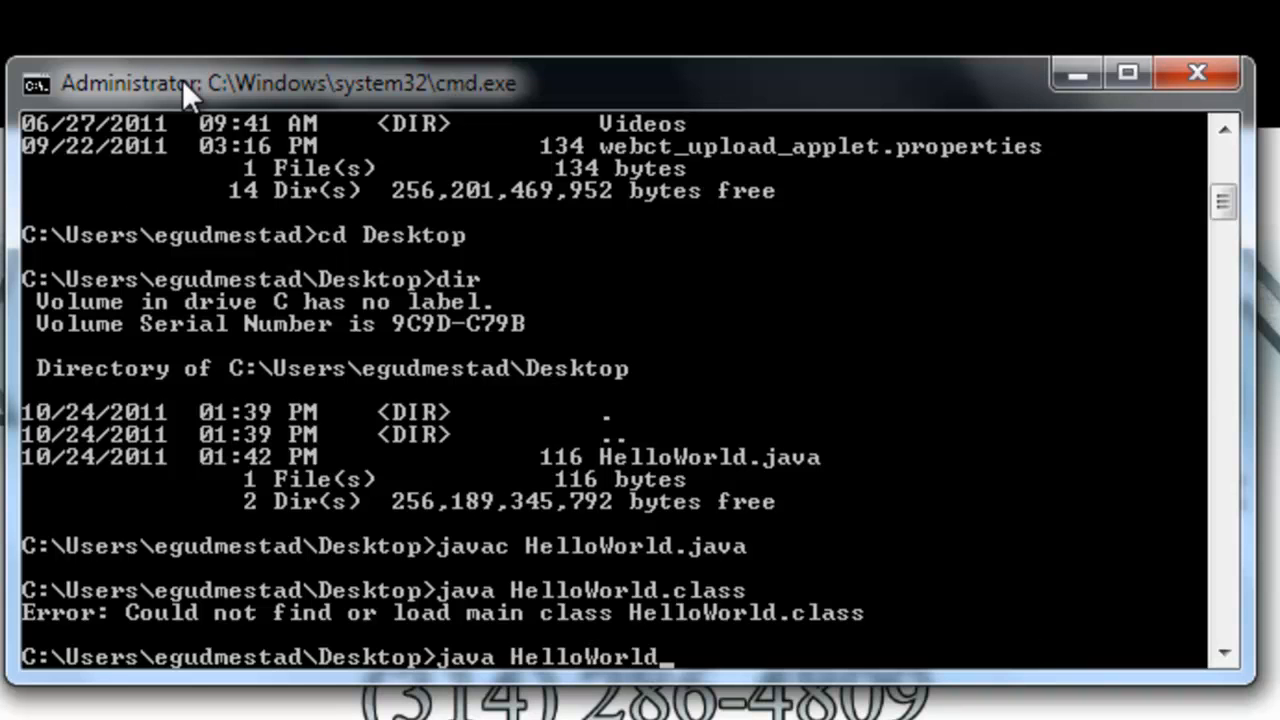